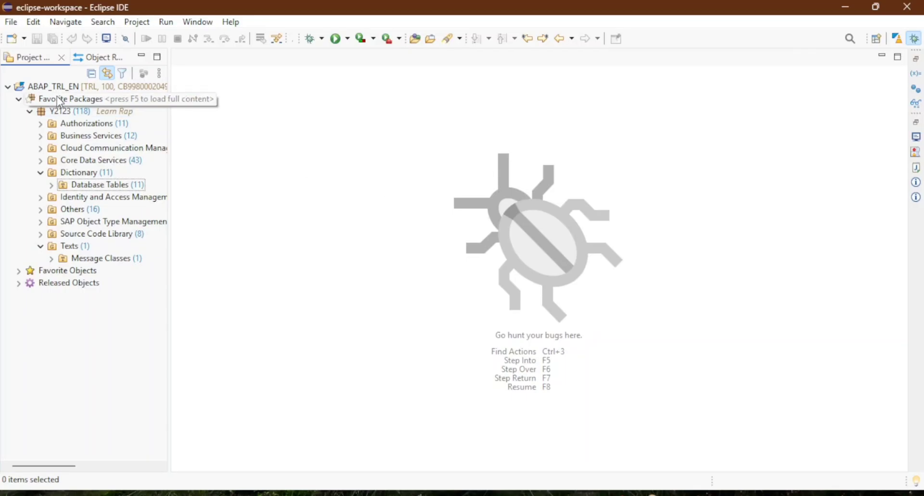
pyautogui.moveTo(337, 166)
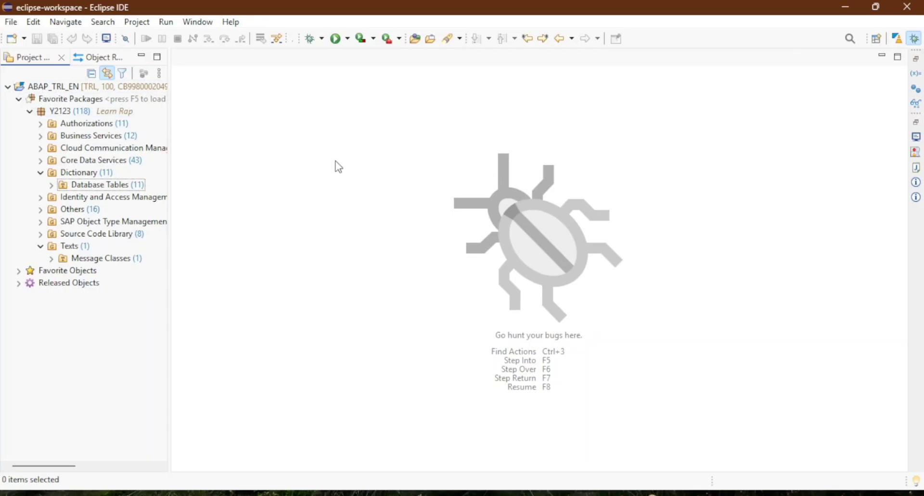
pyautogui.moveTo(380, 128)
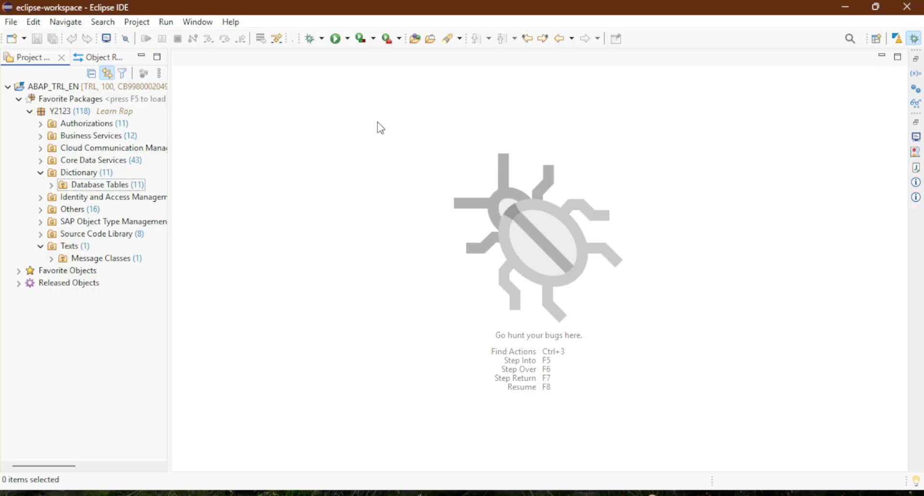
pyautogui.moveTo(178, 140)
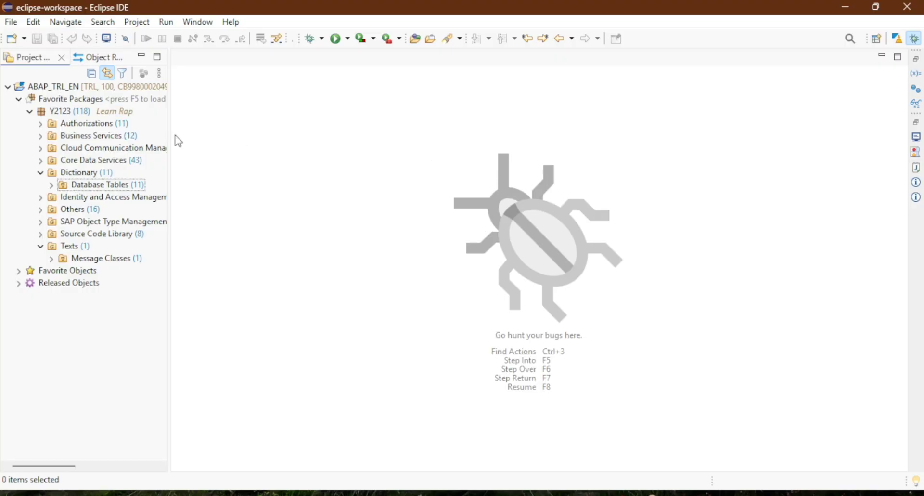
pyautogui.moveTo(286, 162)
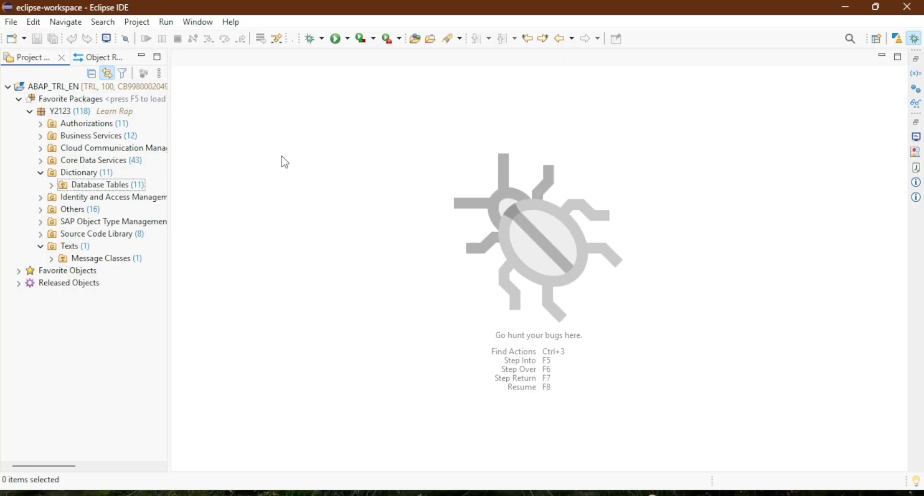
pyautogui.moveTo(659, 134)
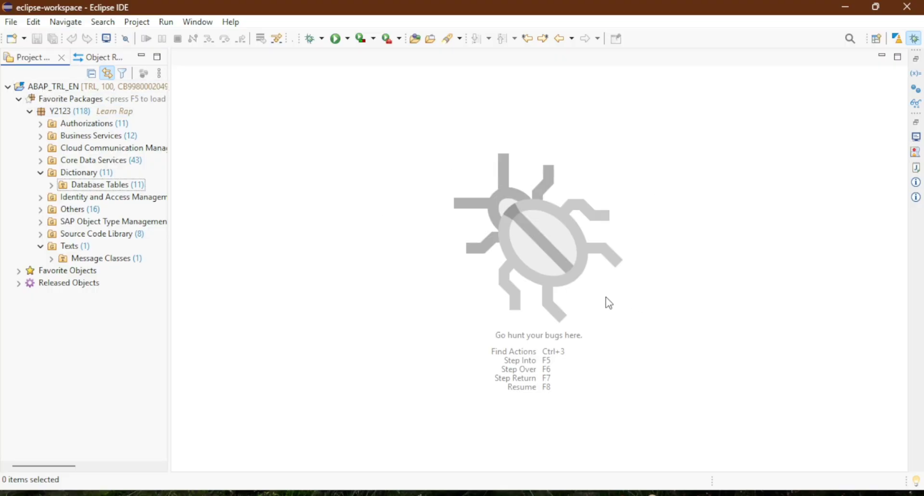
pyautogui.moveTo(312, 228)
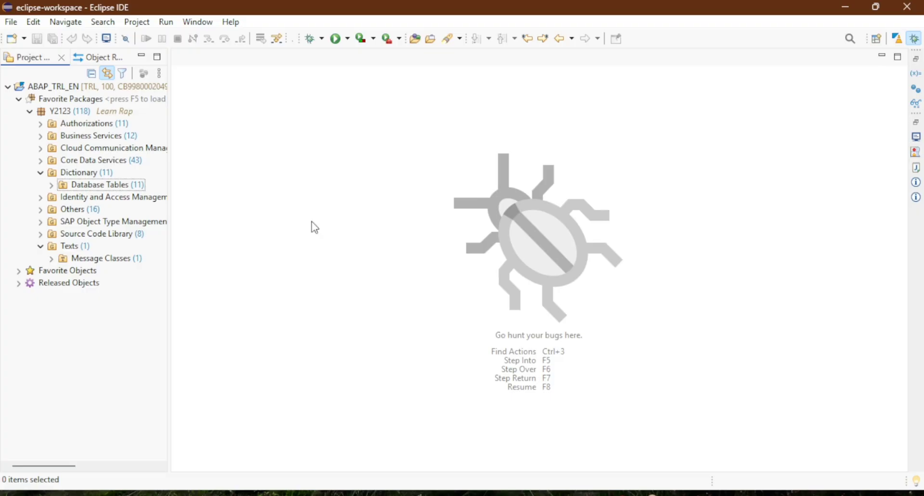
pyautogui.moveTo(302, 228)
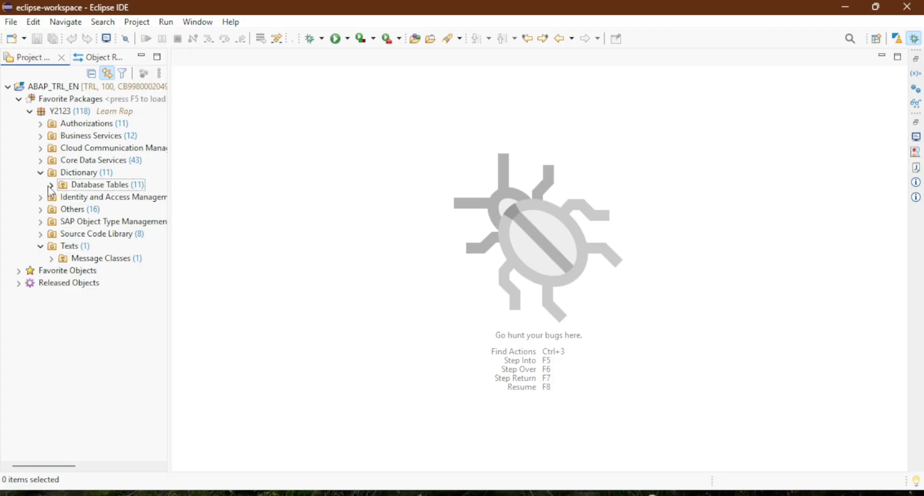
# Expand Database Tables and toggle between the ZT2123_USER and ZT2123_USER_DEV definitions.
pyautogui.click(51, 184)
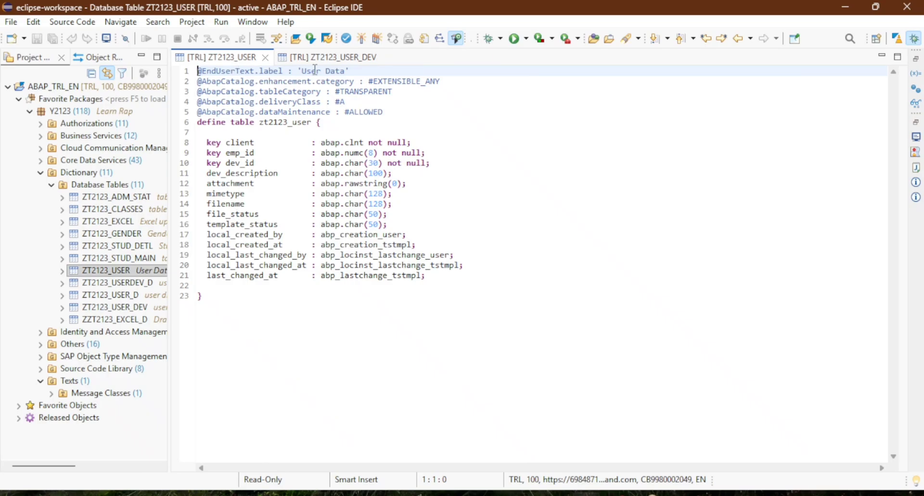
pyautogui.click(333, 57)
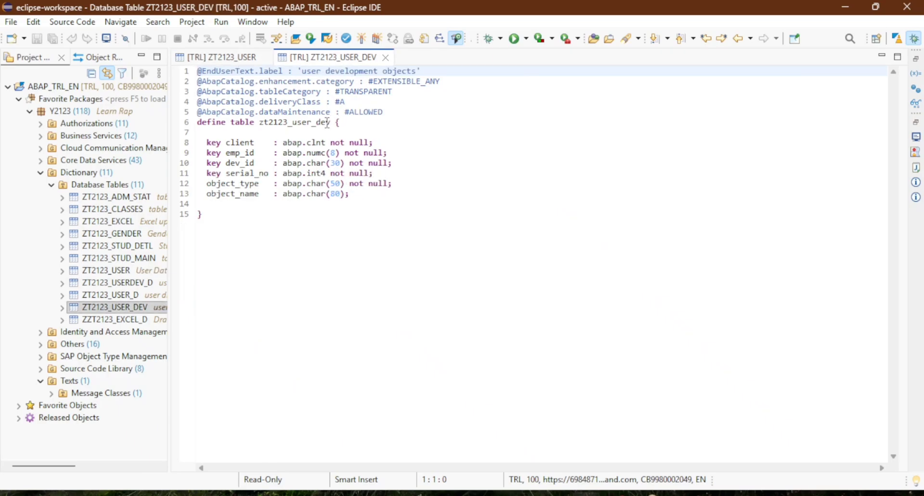
pyautogui.click(221, 57)
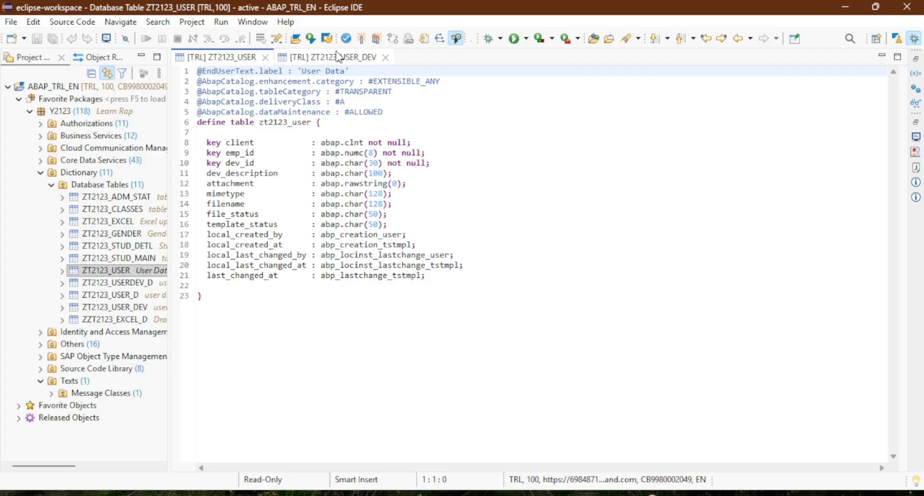
pyautogui.click(331, 57)
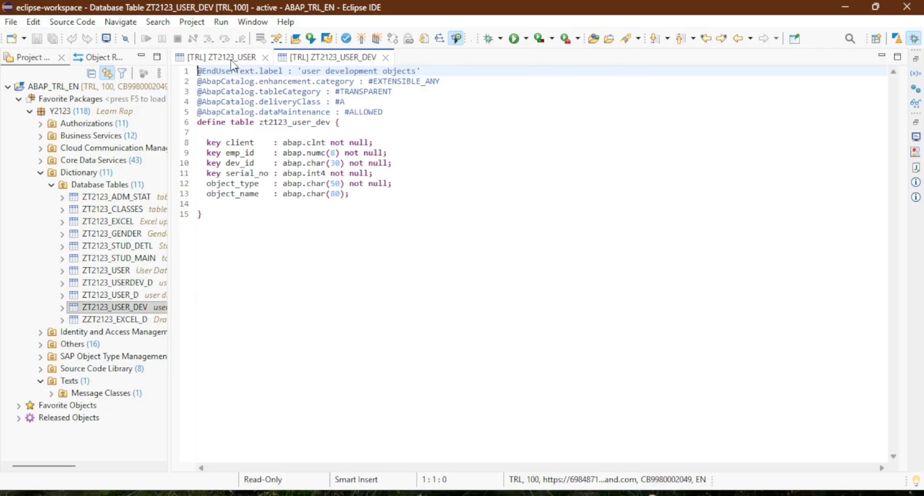
pyautogui.click(221, 57)
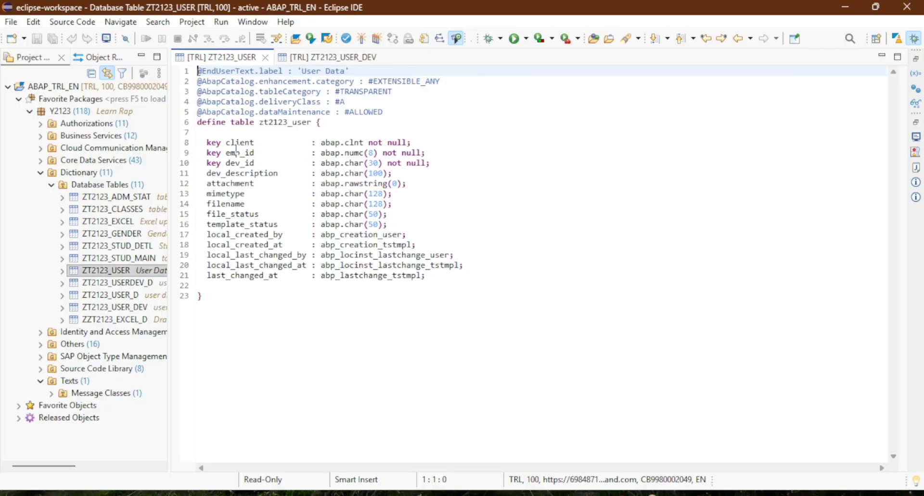
# Review the emp_id/dev_id keys, mimetype and template_status fields, and the ZT2123_USER_DEV fields.
pyautogui.moveTo(224, 152); pyautogui.dragTo(274, 163)
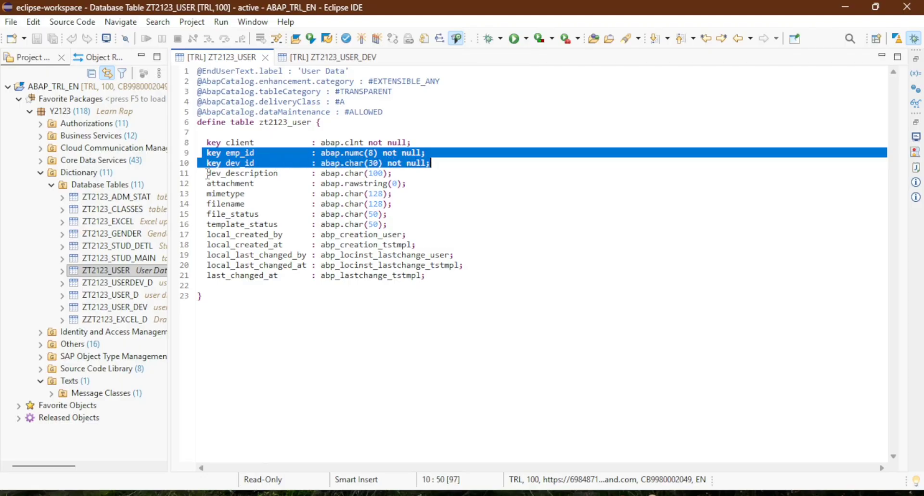
pyautogui.click(207, 183)
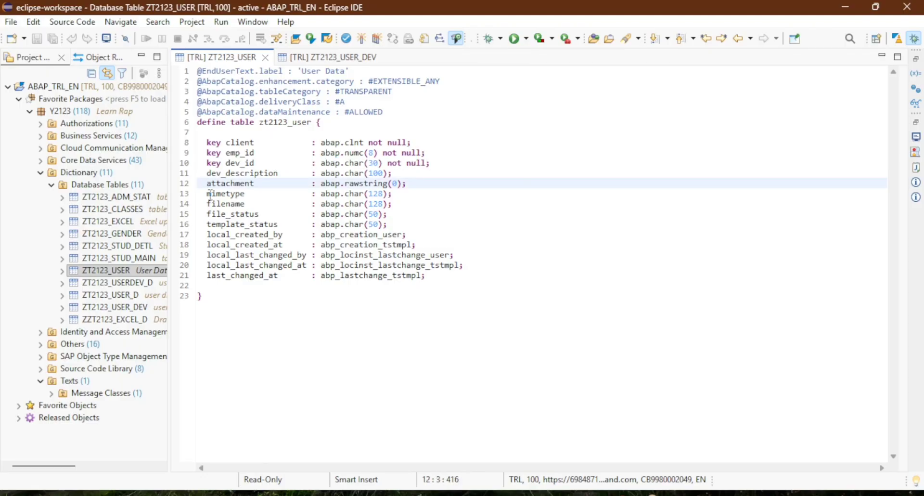
pyautogui.click(218, 193)
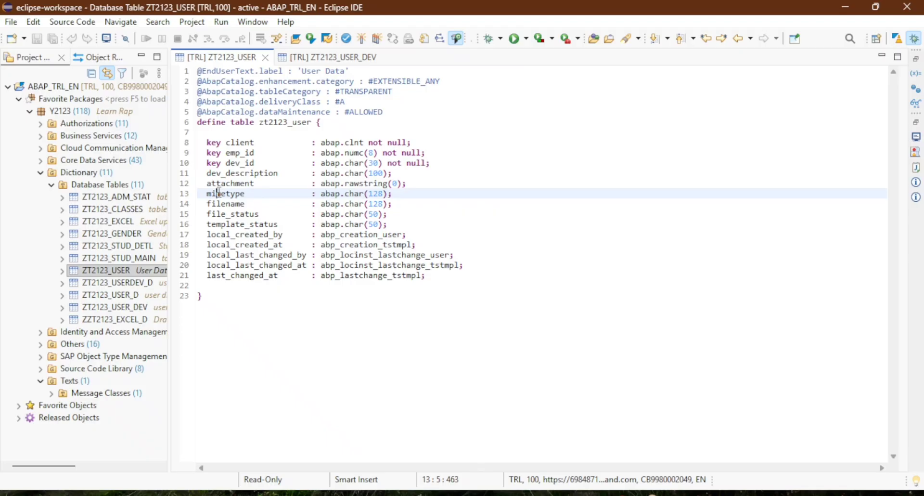
pyautogui.click(247, 193)
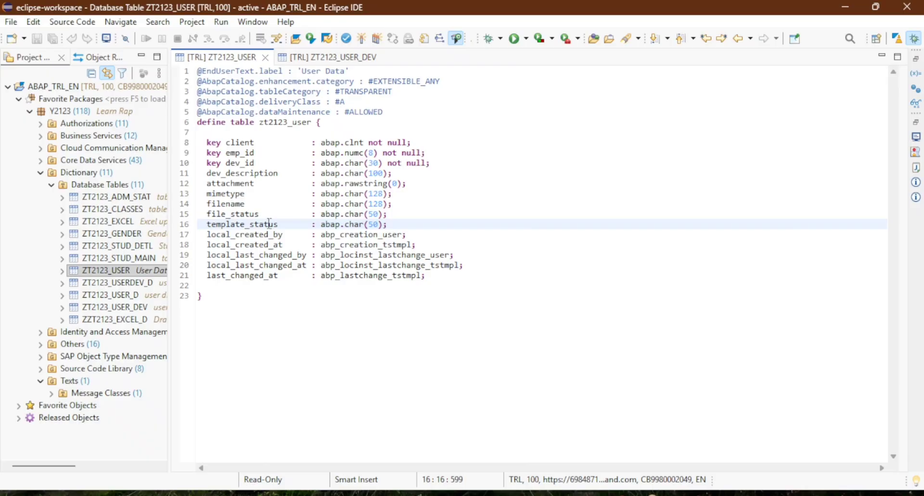
pyautogui.moveTo(207, 234); pyautogui.dragTo(425, 275)
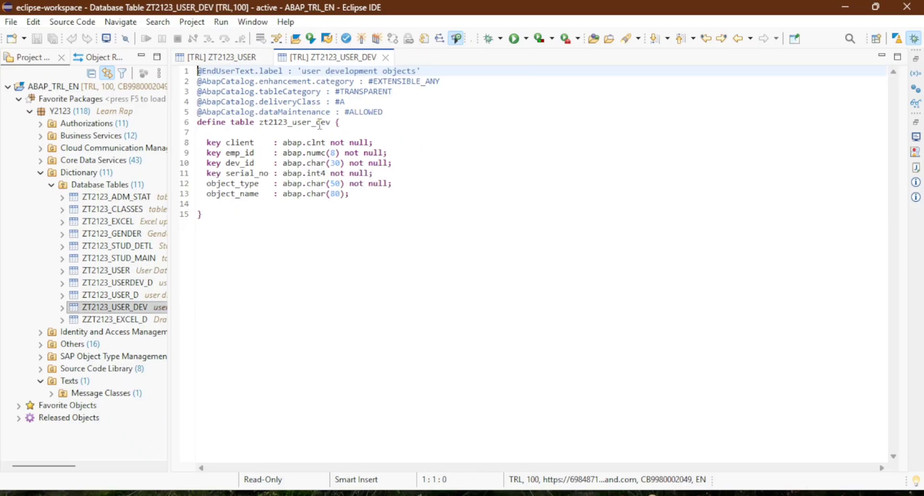
pyautogui.moveTo(206, 153); pyautogui.dragTo(265, 162)
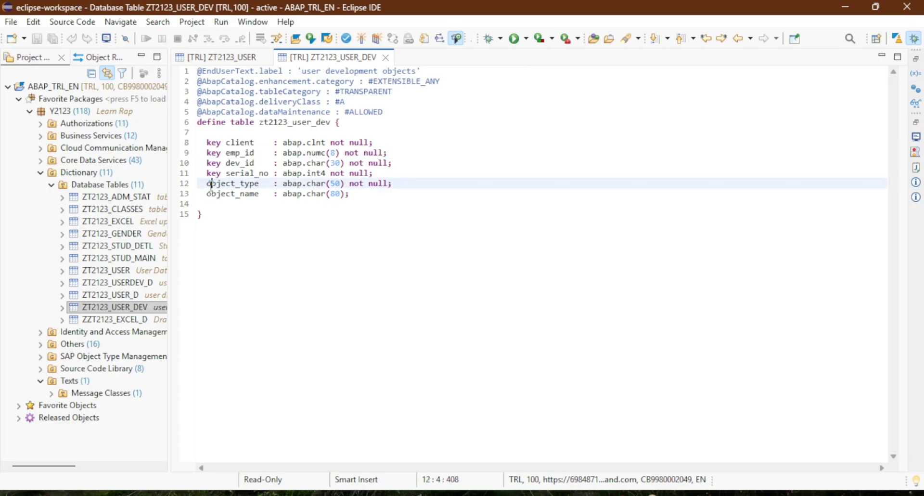
pyautogui.click(243, 193)
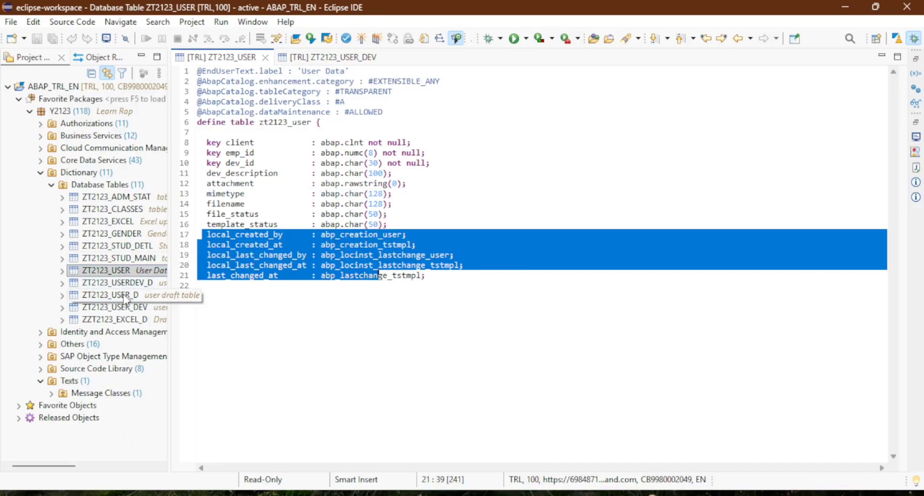
# Open the ZT2123_USER_D draft table definition for review.
pyautogui.doubleClick(112, 294)
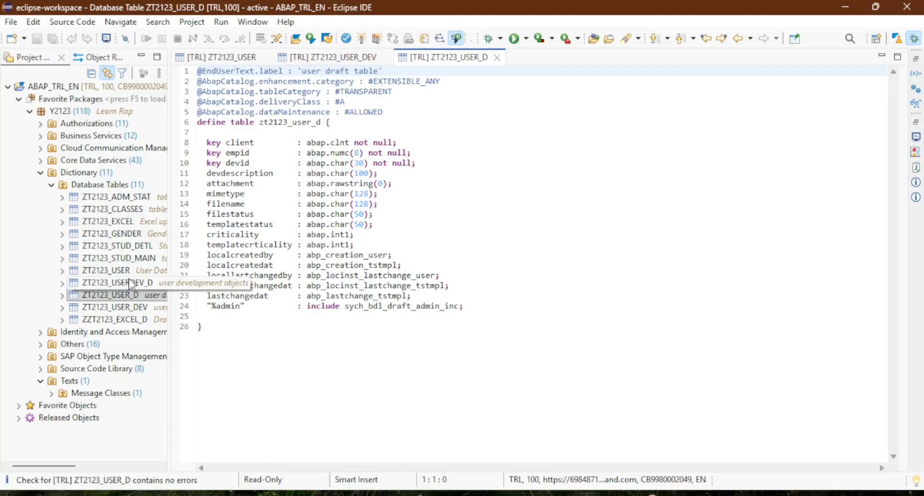
pyautogui.doubleClick(117, 283)
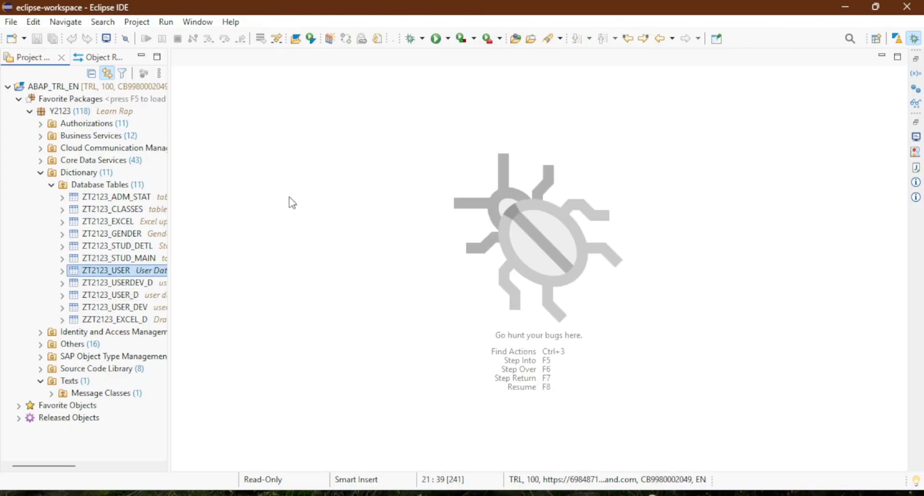
# Collapse Database Tables, expand Core Data Services, and open ZI_2123_USER_DEV and ZI_2123_USER.
pyautogui.click(52, 184)
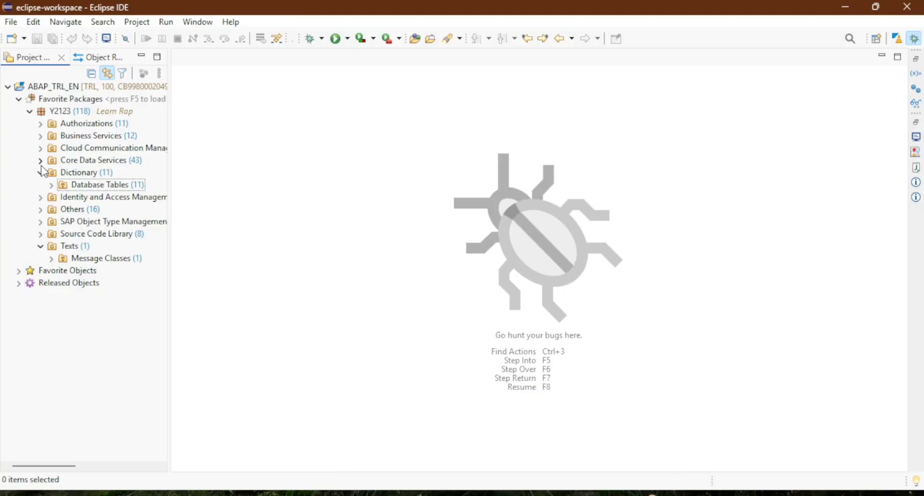
pyautogui.click(40, 160)
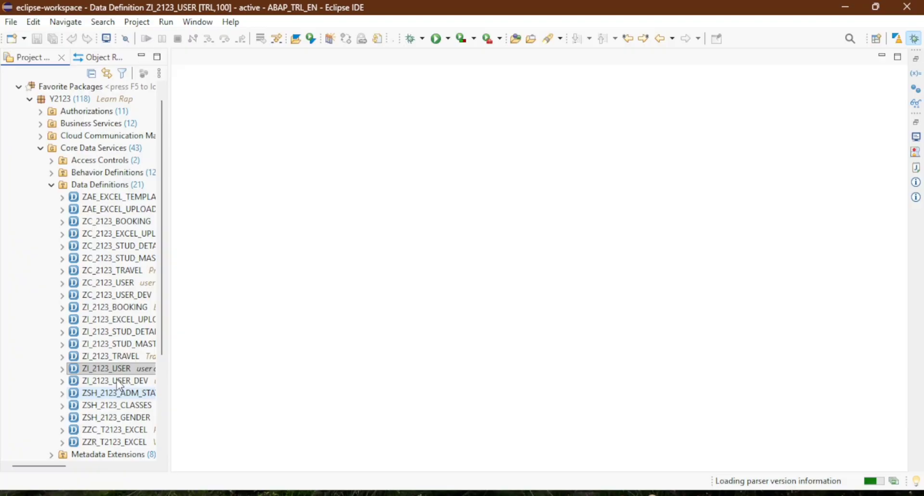
pyautogui.doubleClick(116, 380)
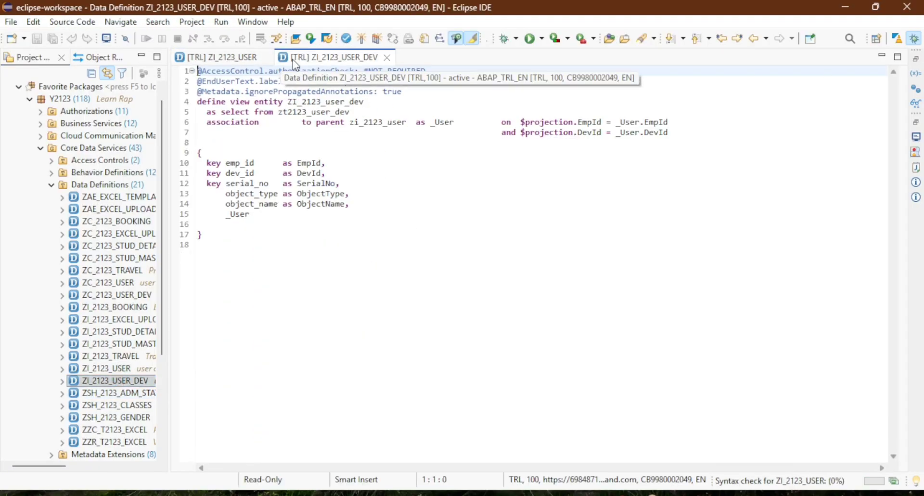
pyautogui.click(218, 57)
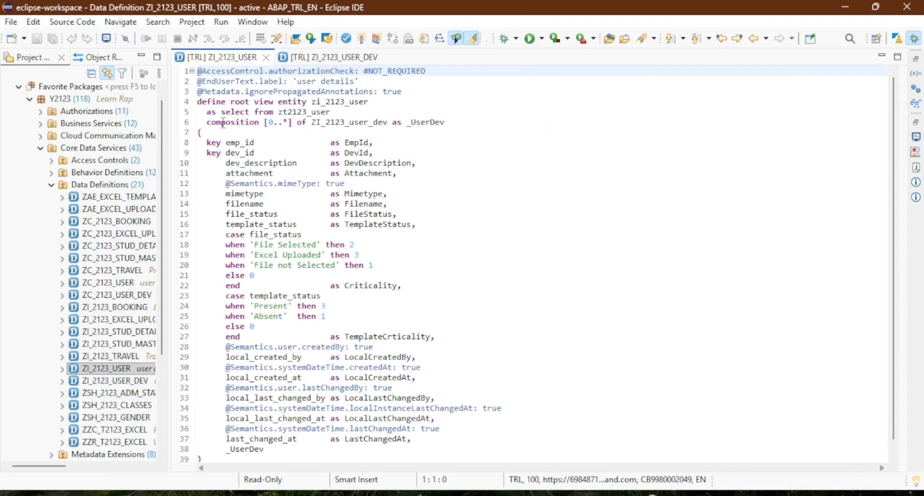
# Review ZI_2123_USER's attachment field and Criticality case expressions, then close the views.
pyautogui.tripleClick(324, 122)
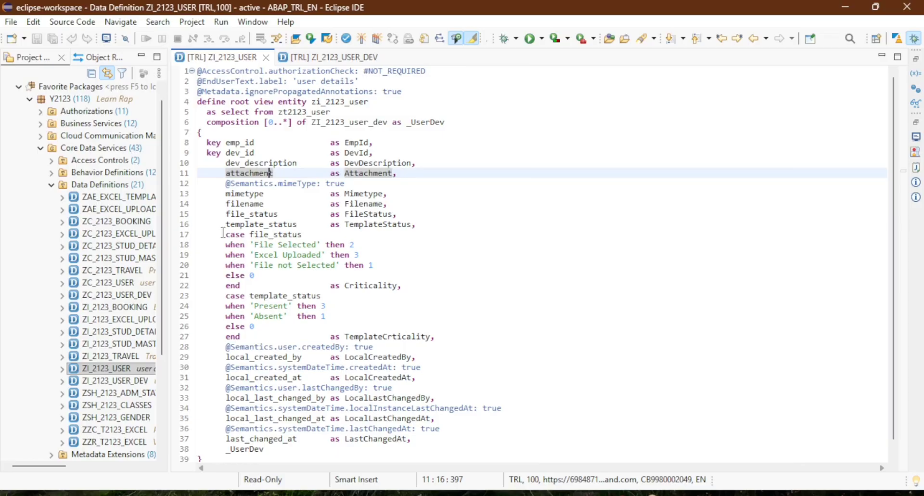
pyautogui.moveTo(225, 234); pyautogui.dragTo(436, 336)
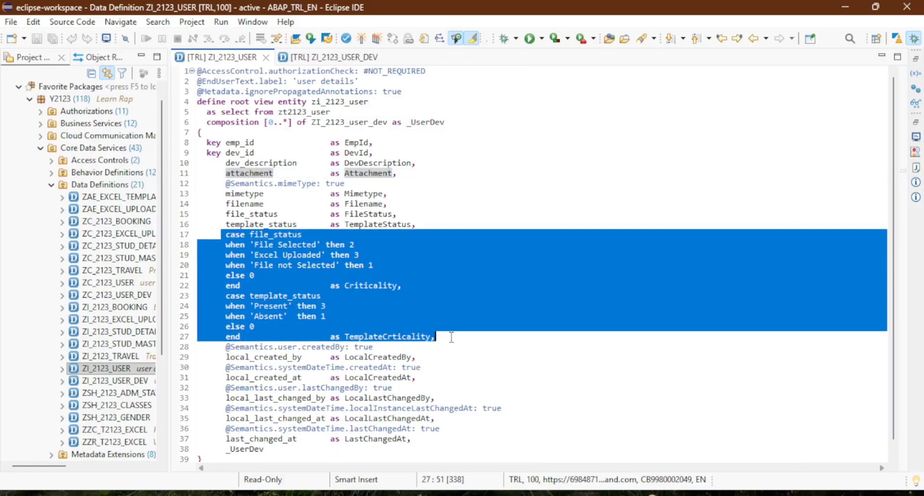
pyautogui.click(365, 255)
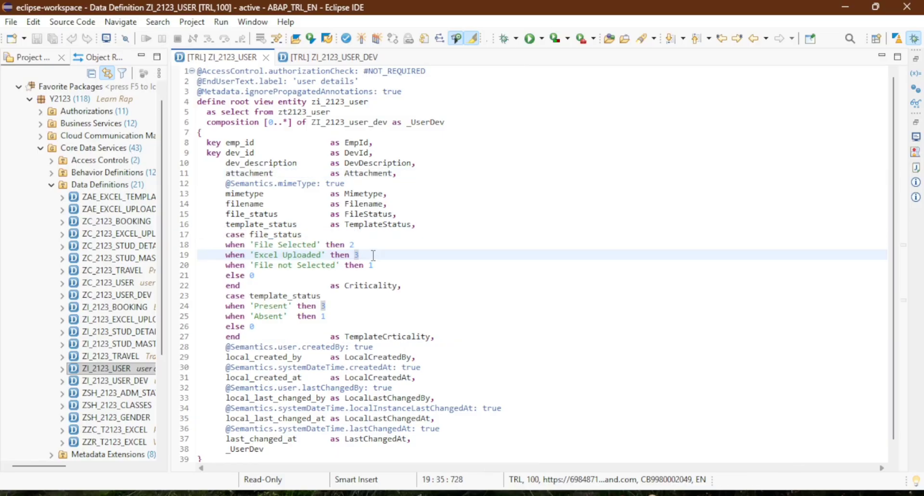
pyautogui.click(373, 265)
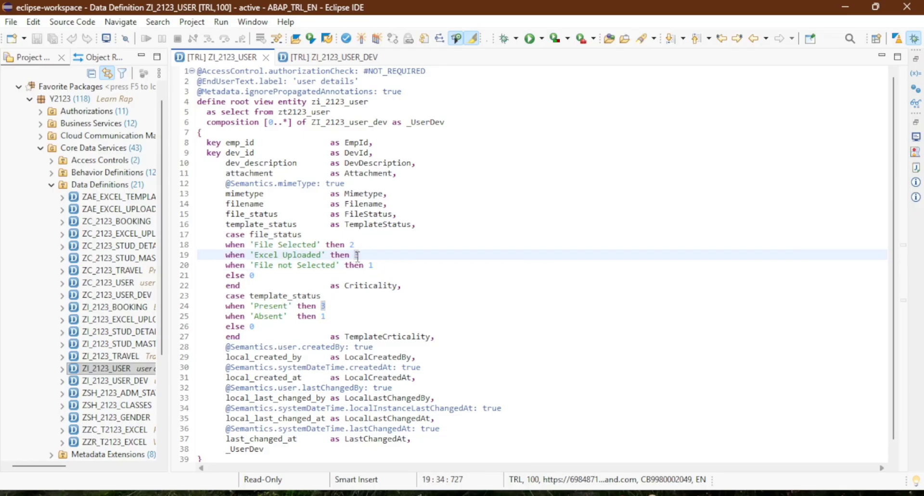
pyautogui.click(352, 244)
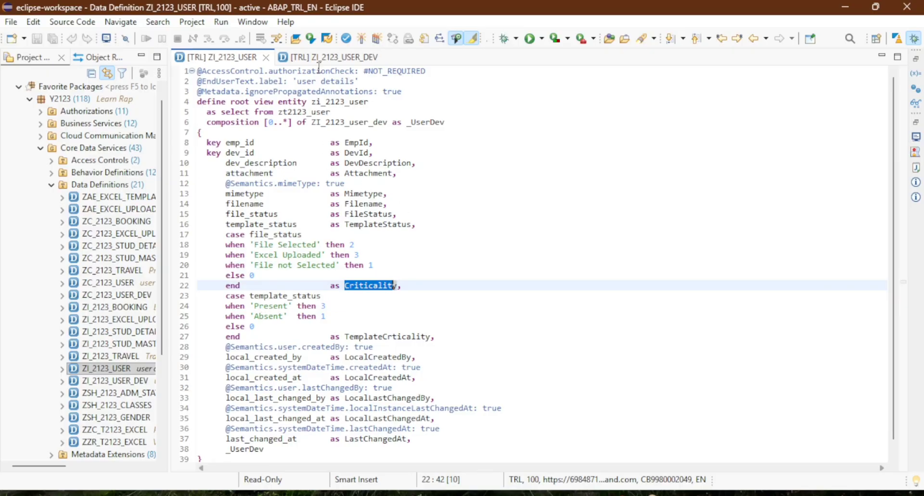
pyautogui.click(330, 57)
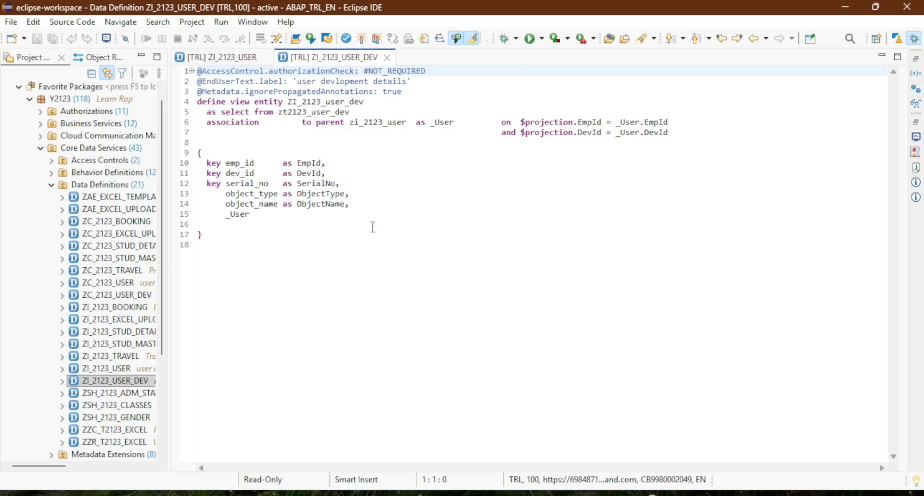
pyautogui.moveTo(313, 123)
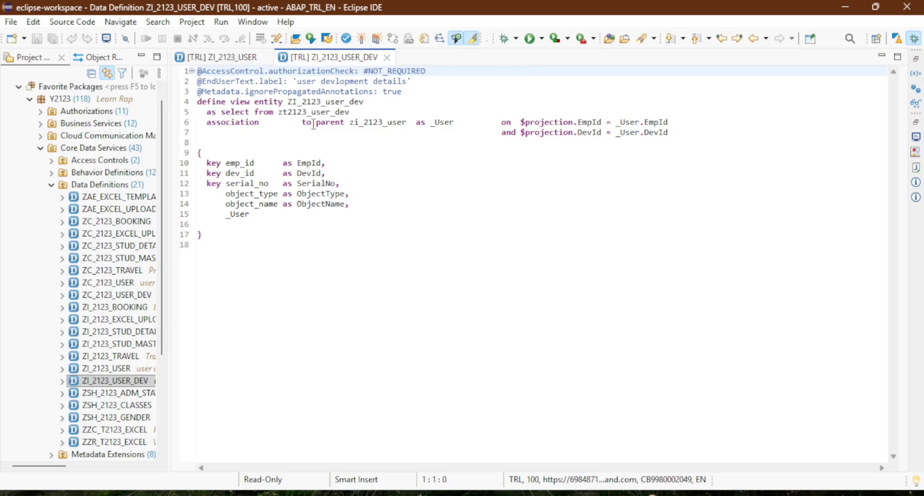
pyautogui.moveTo(369, 122)
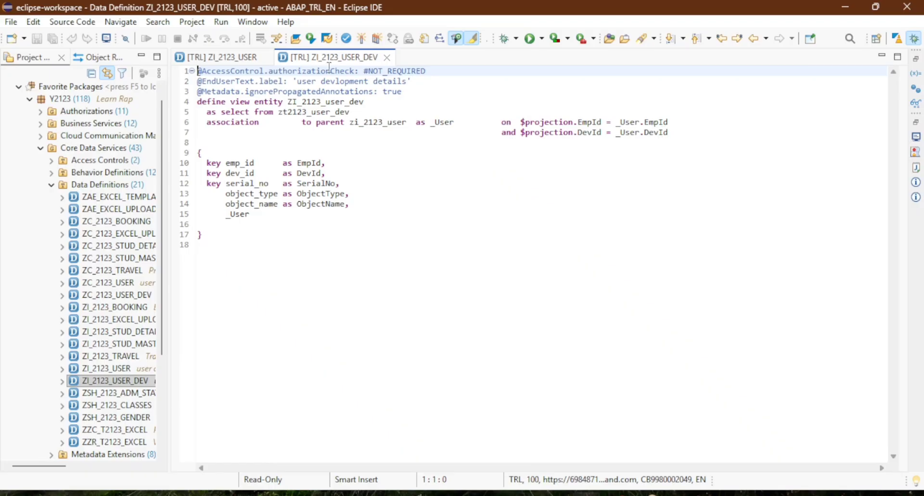
pyautogui.click(219, 57)
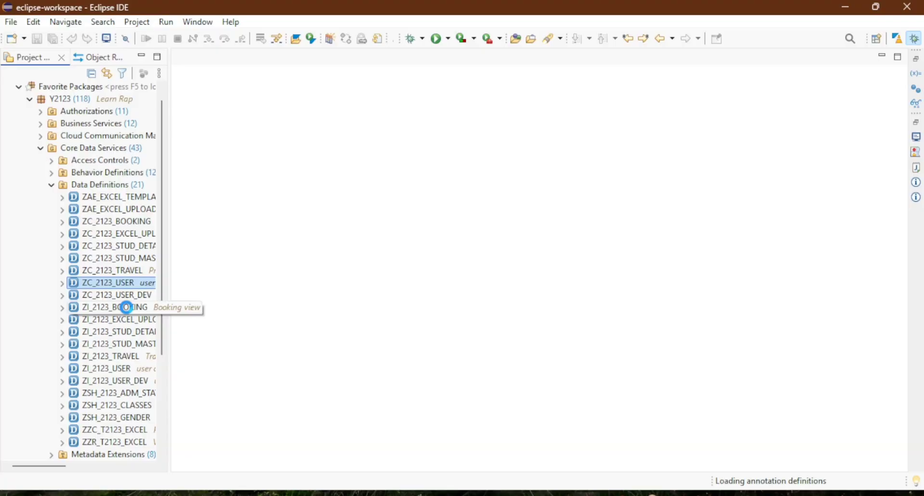
pyautogui.doubleClick(118, 295)
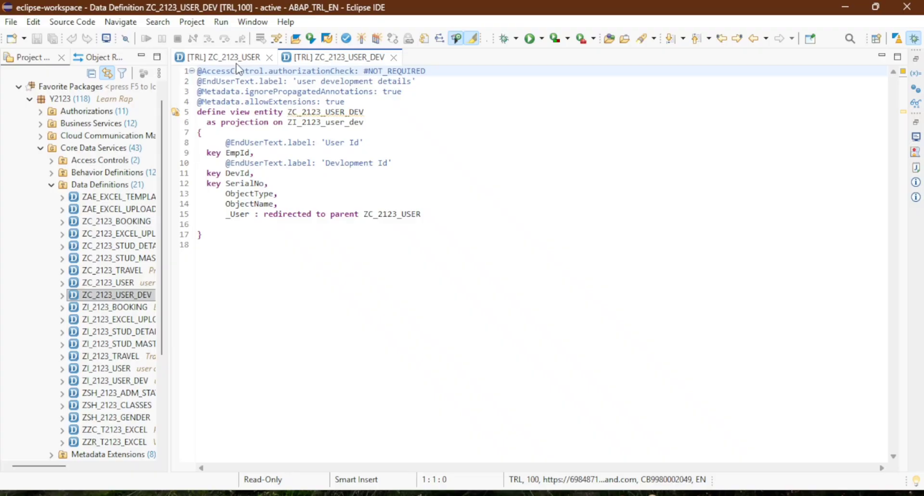
pyautogui.click(223, 57)
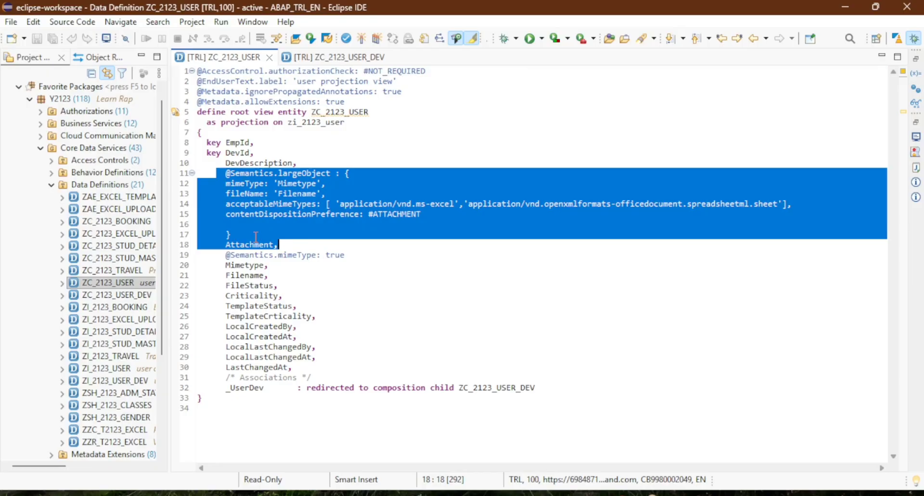
pyautogui.click(230, 234)
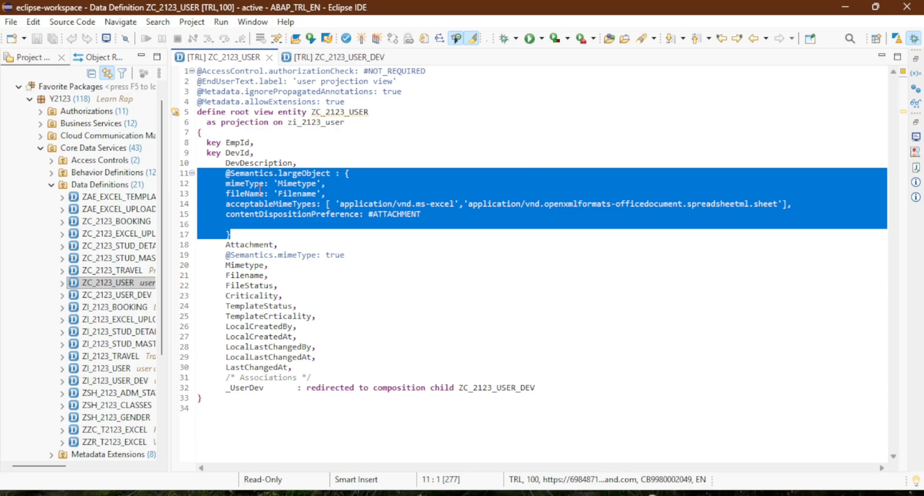
pyautogui.click(266, 193)
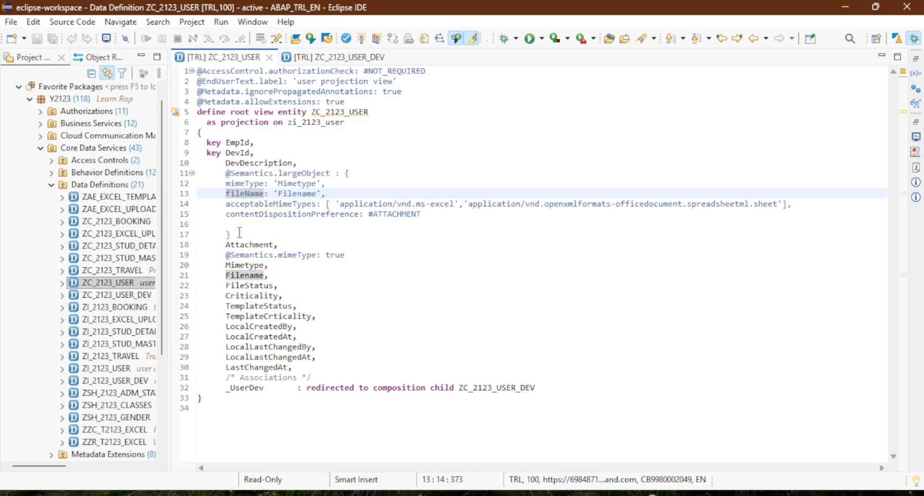
pyautogui.click(232, 234)
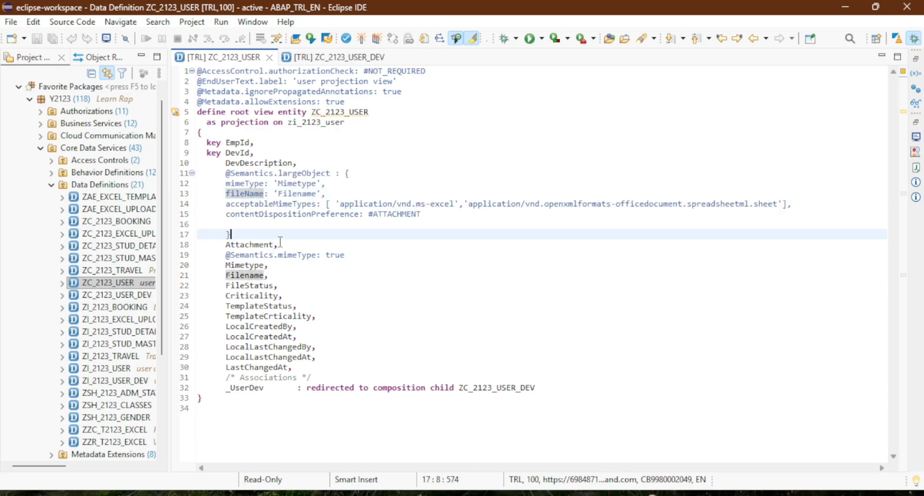
pyautogui.doubleClick(249, 244)
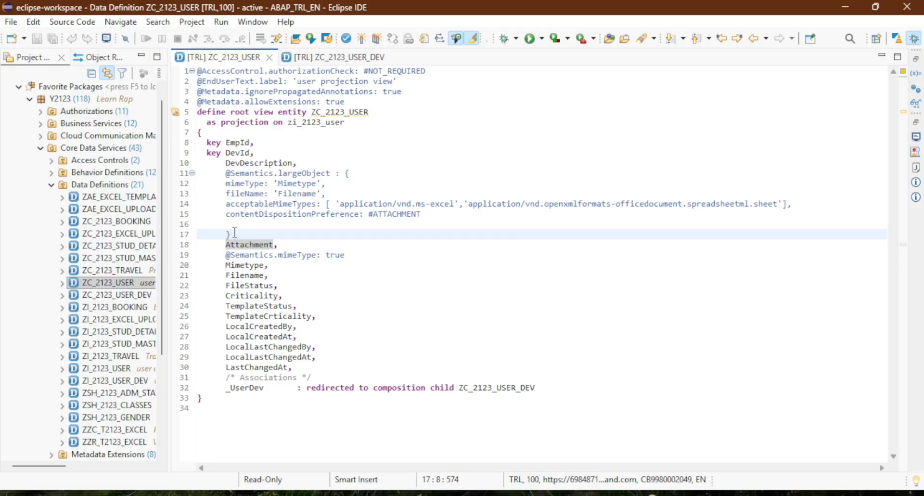
pyautogui.moveTo(272, 226)
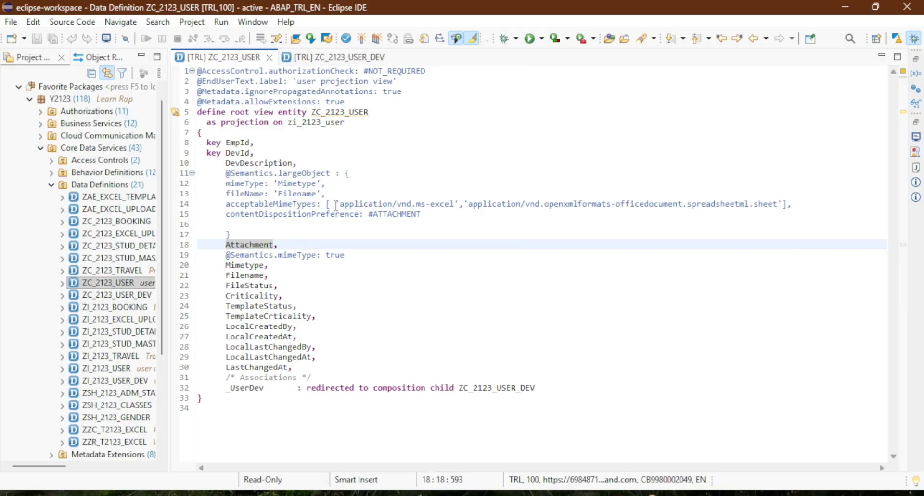
pyautogui.moveTo(335, 203); pyautogui.dragTo(777, 203)
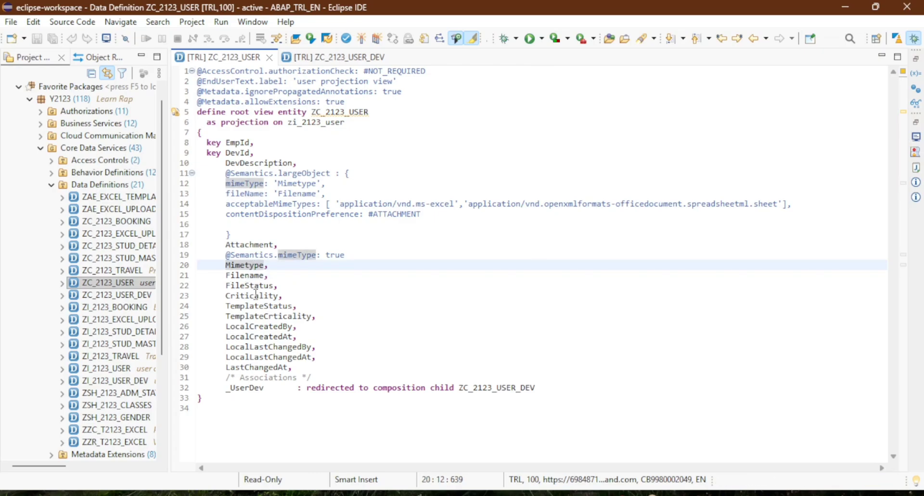
pyautogui.moveTo(307, 388); pyautogui.dragTo(468, 387)
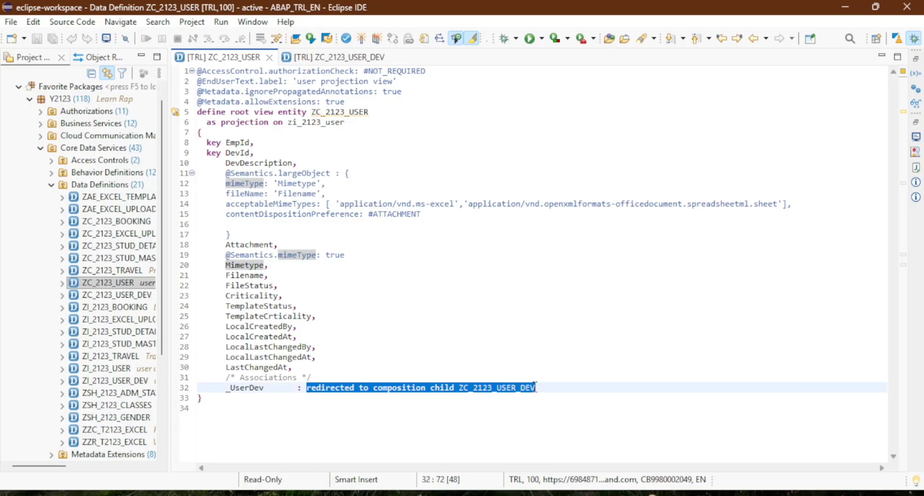
pyautogui.moveTo(325, 405)
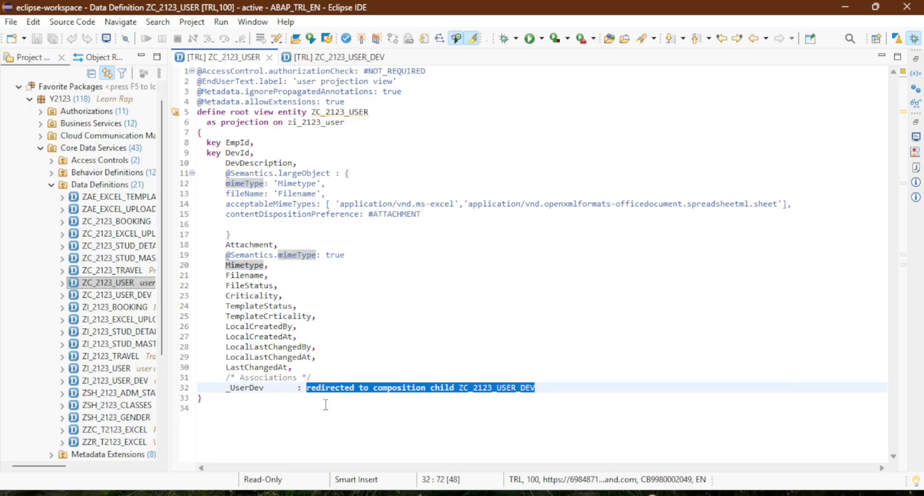
pyautogui.moveTo(374, 396)
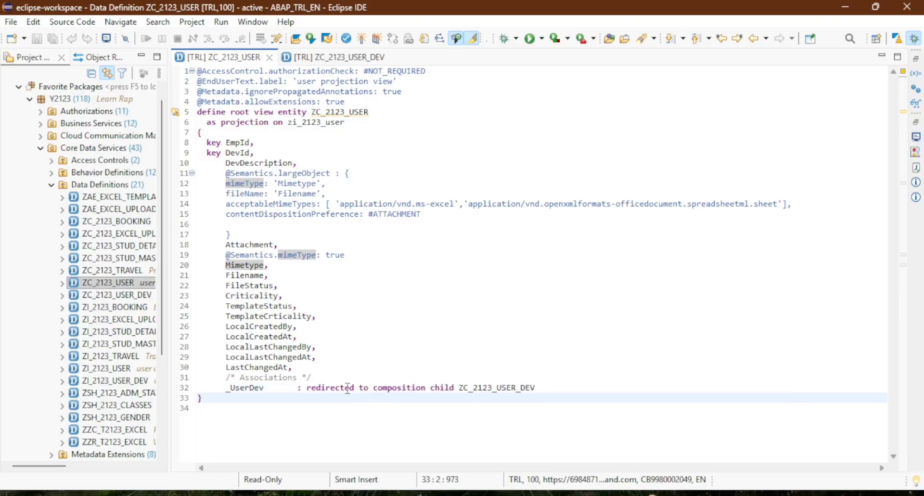
pyautogui.moveTo(468, 387)
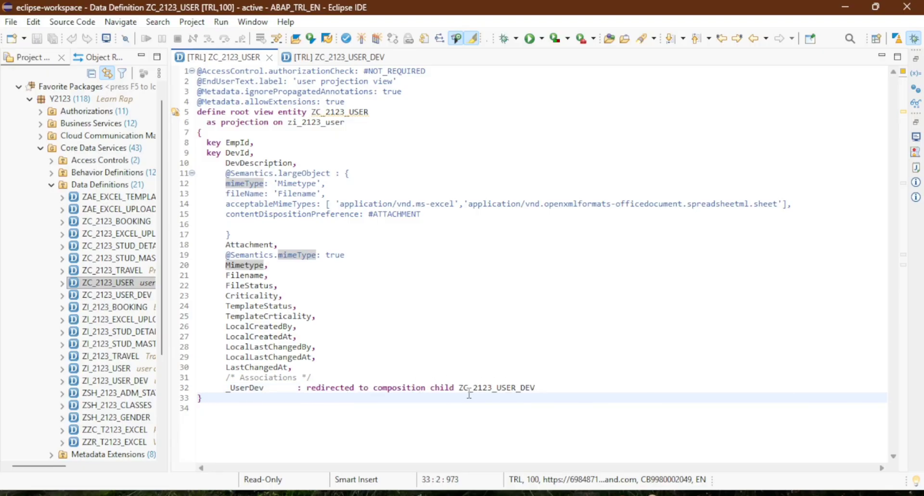
pyautogui.click(334, 57)
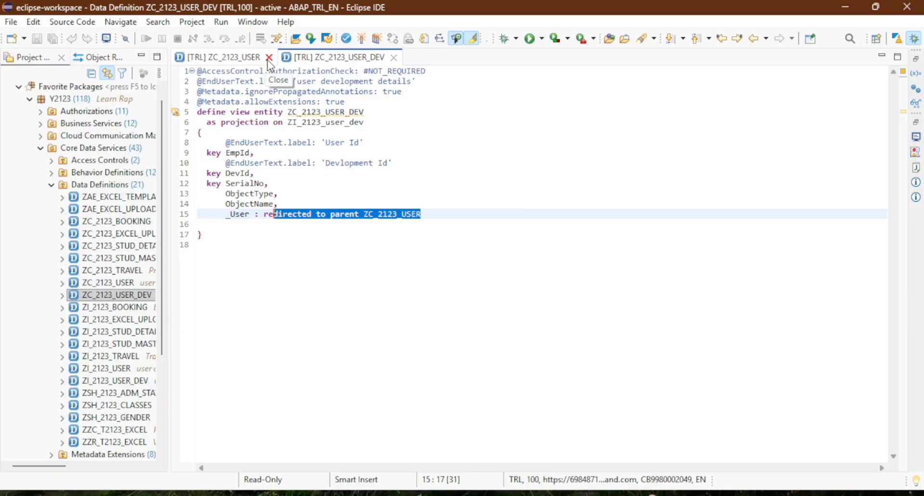
pyautogui.click(269, 57)
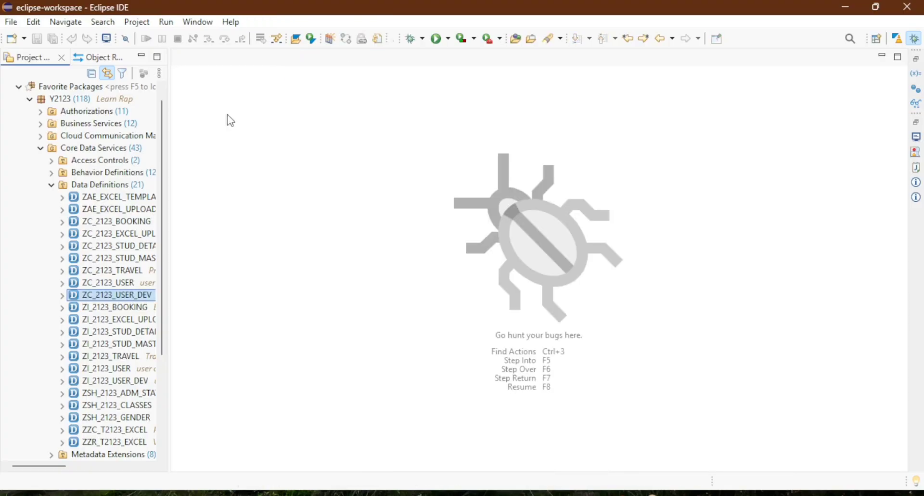
# Collapse Data Definitions, expand Metadata Extensions, and open ZME_2123_USER.
pyautogui.click(105, 185)
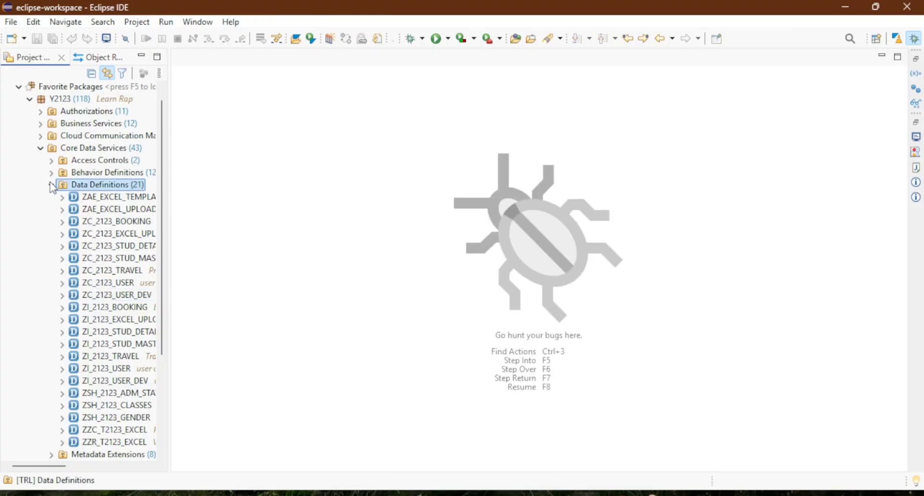
pyautogui.click(50, 183)
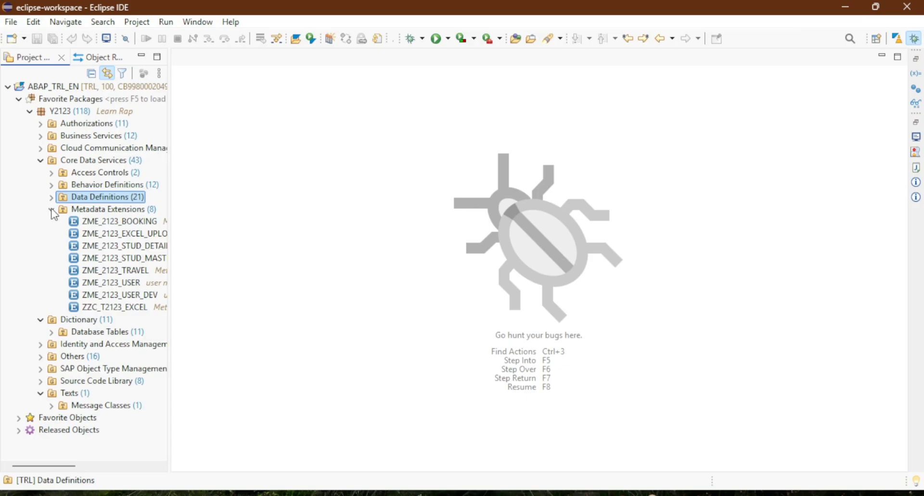
pyautogui.moveTo(116, 281)
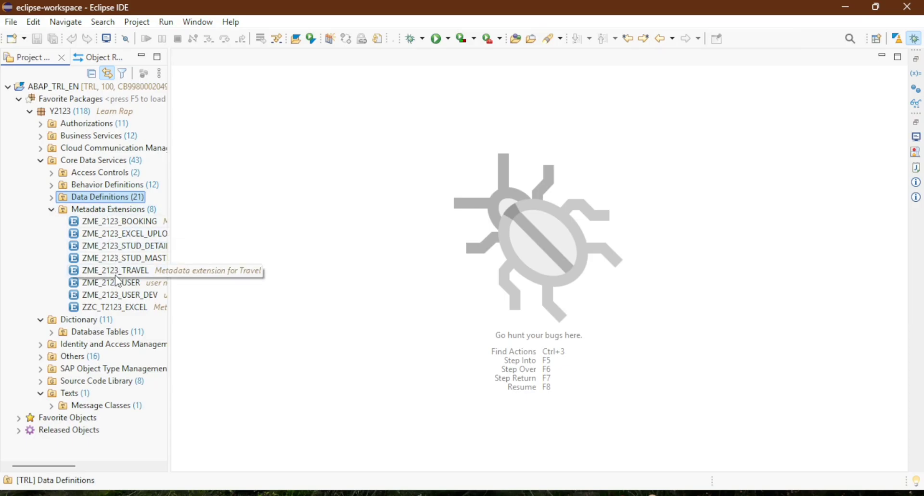
pyautogui.click(121, 283)
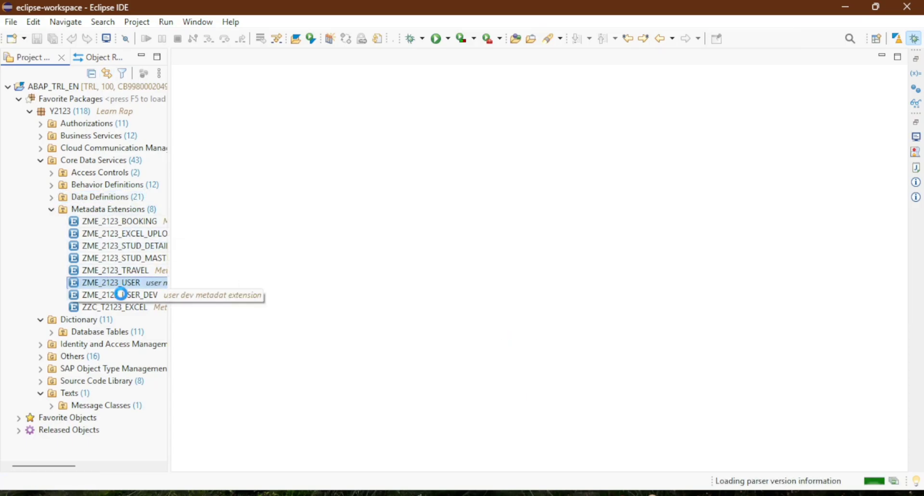
pyautogui.doubleClick(115, 282)
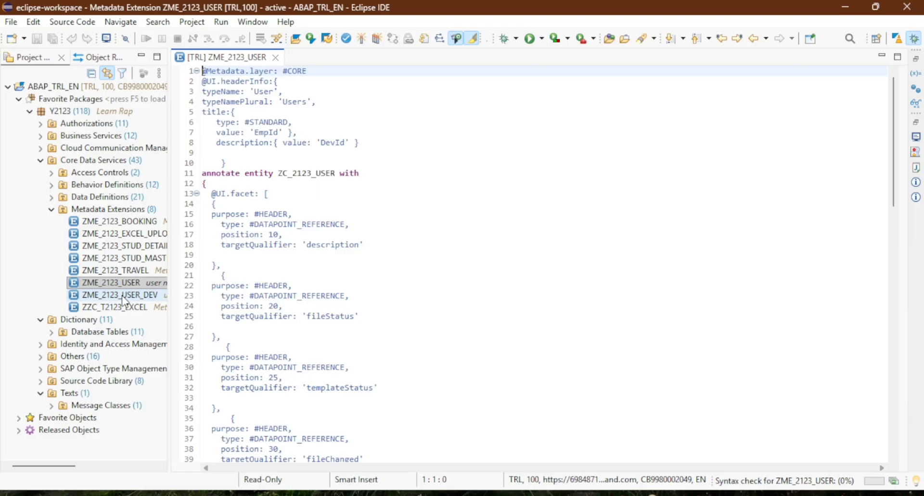
# Open ZME_2123_USER_DEV, then scroll through ZME_2123_USER's typeName header and facet annotations.
pyautogui.doubleClick(123, 294)
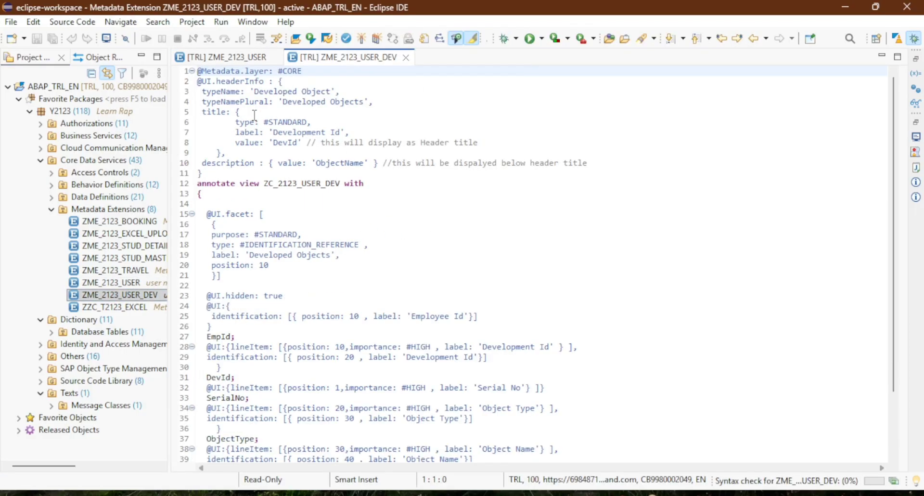
pyautogui.click(223, 58)
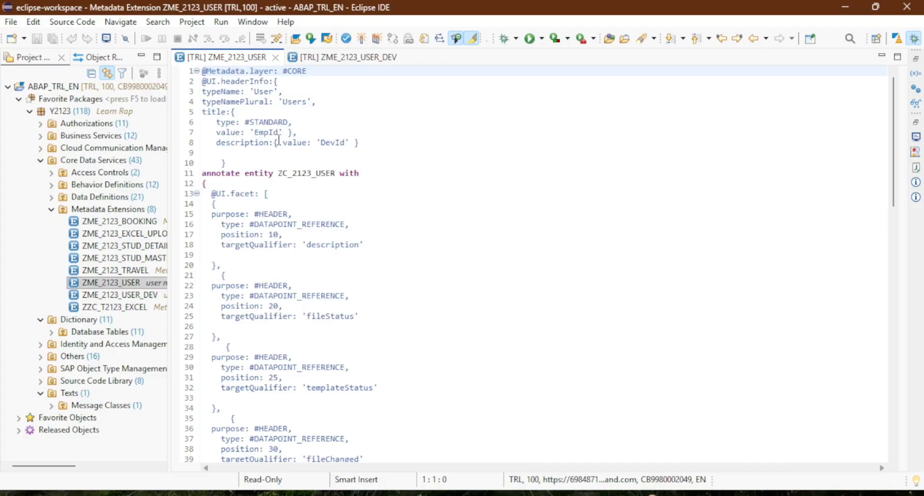
pyautogui.scroll(-3)
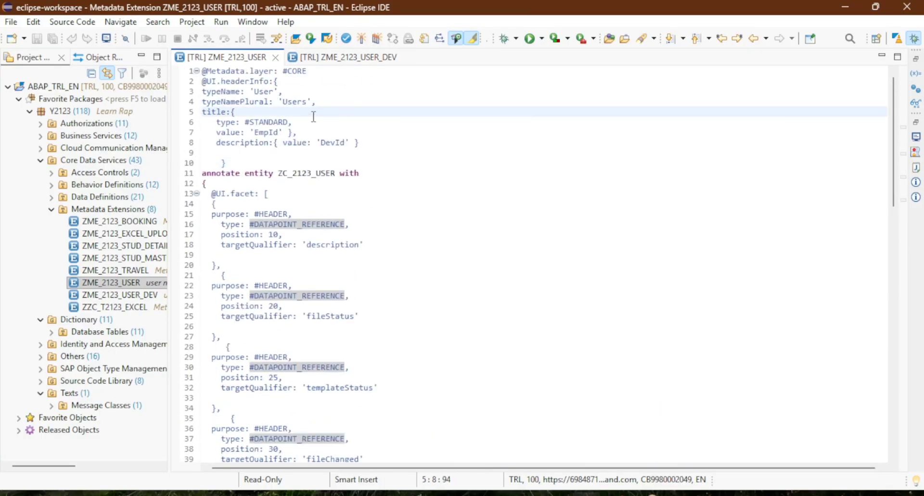
pyautogui.scroll(-3)
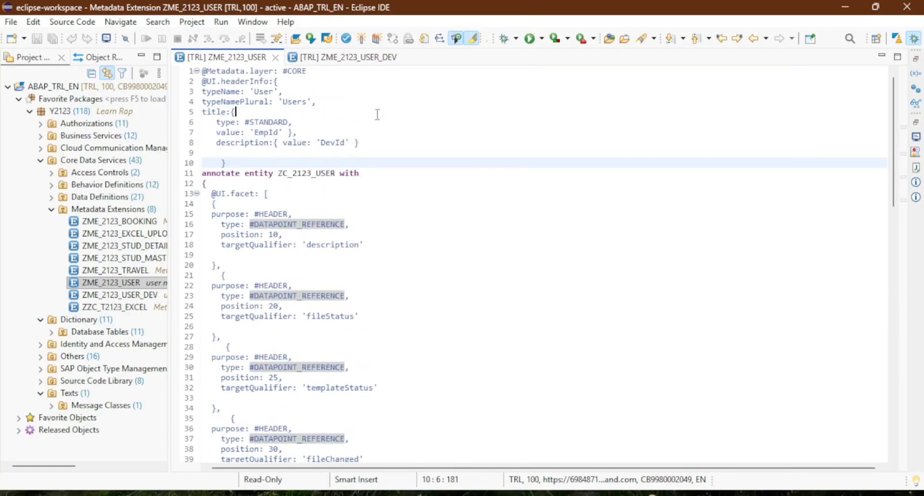
pyautogui.click(223, 92)
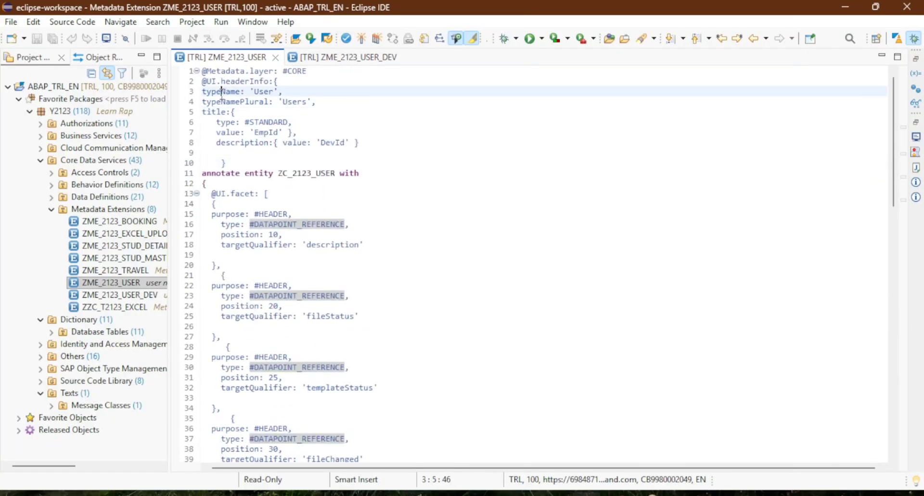
pyautogui.doubleClick(221, 92)
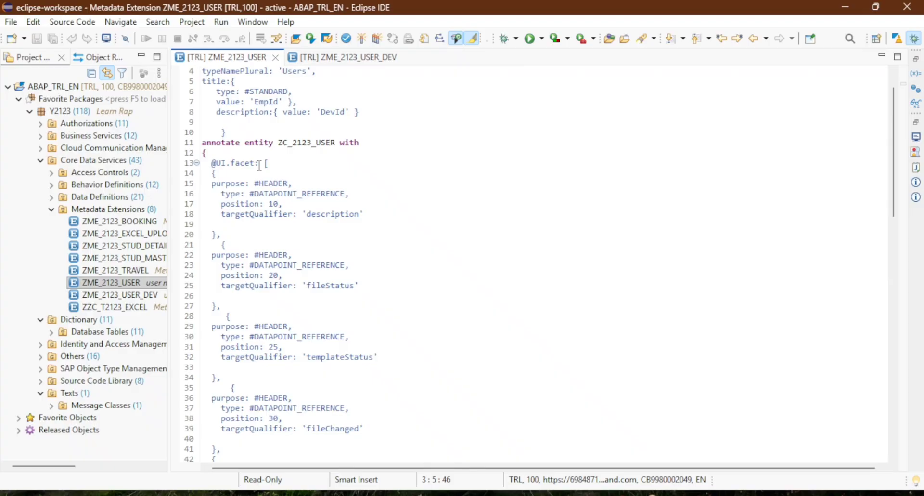
pyautogui.scroll(-3)
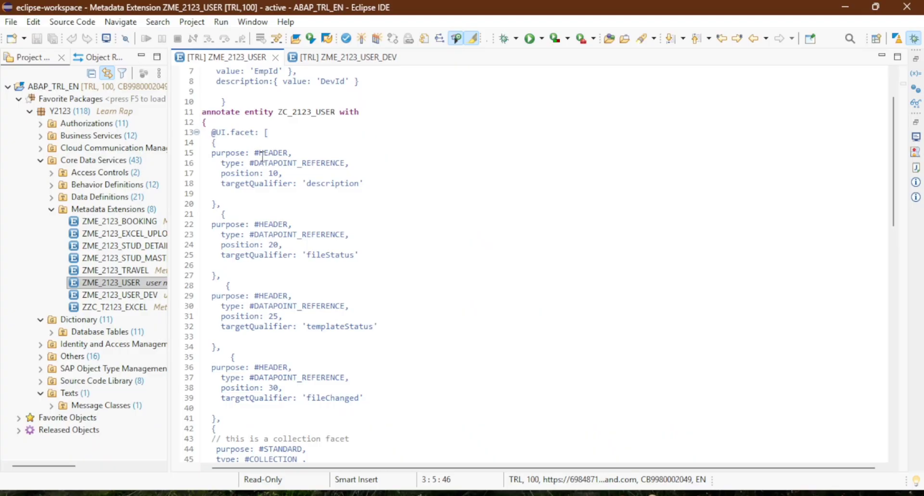
pyautogui.moveTo(339, 396)
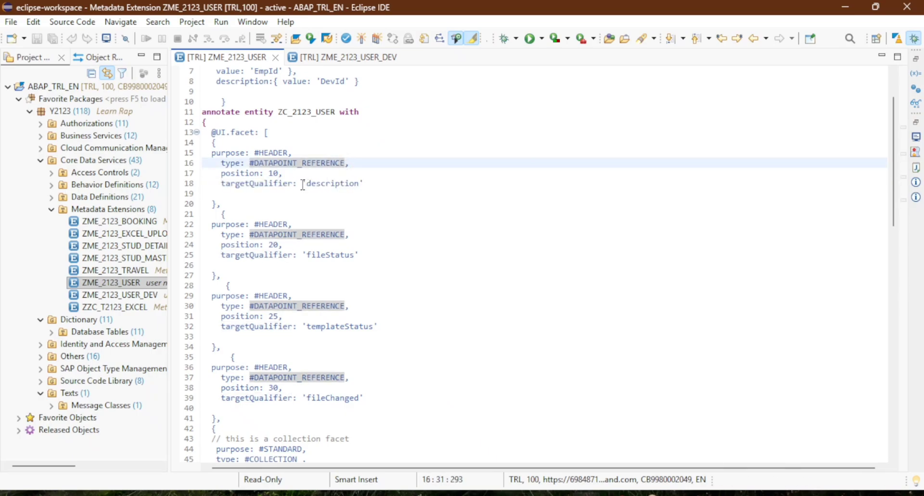
pyautogui.doubleClick(333, 183)
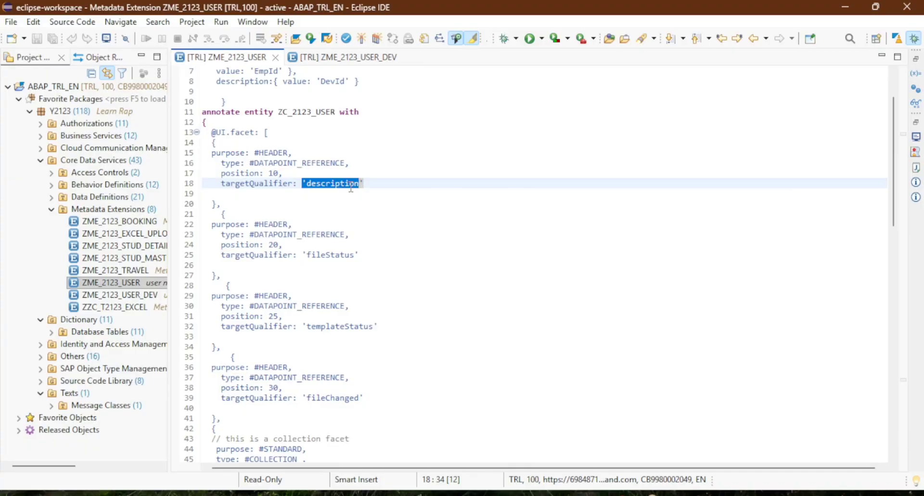
pyautogui.moveTo(334, 260)
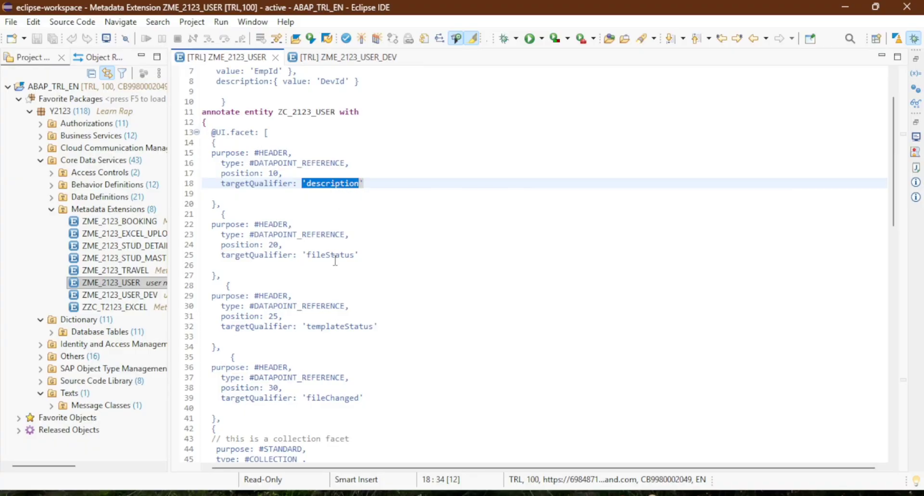
pyautogui.click(326, 264)
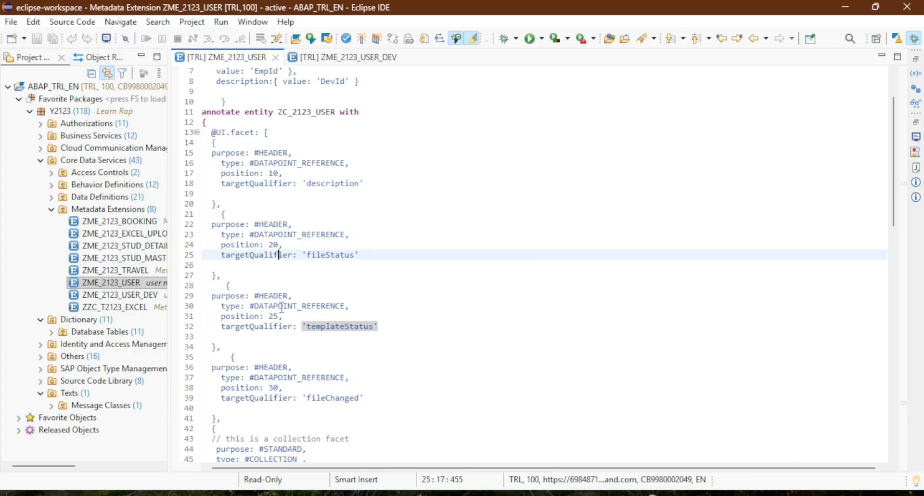
pyautogui.scroll(-3)
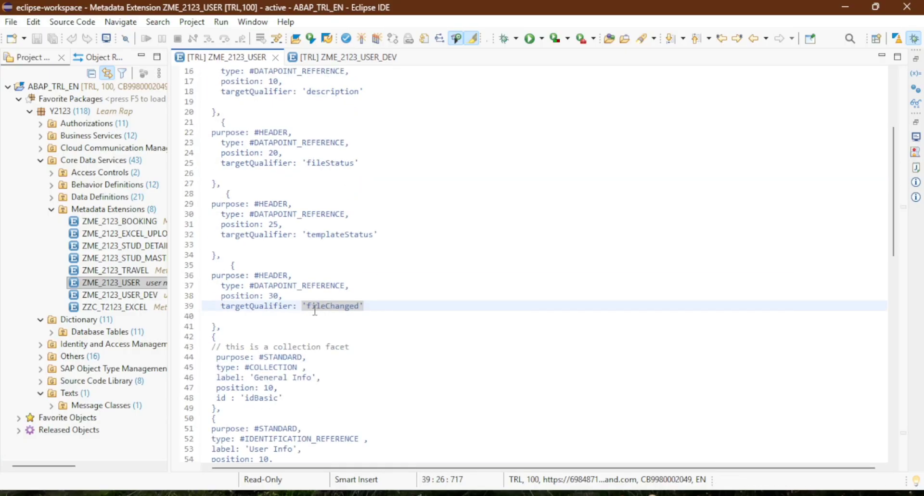
pyautogui.scroll(-3)
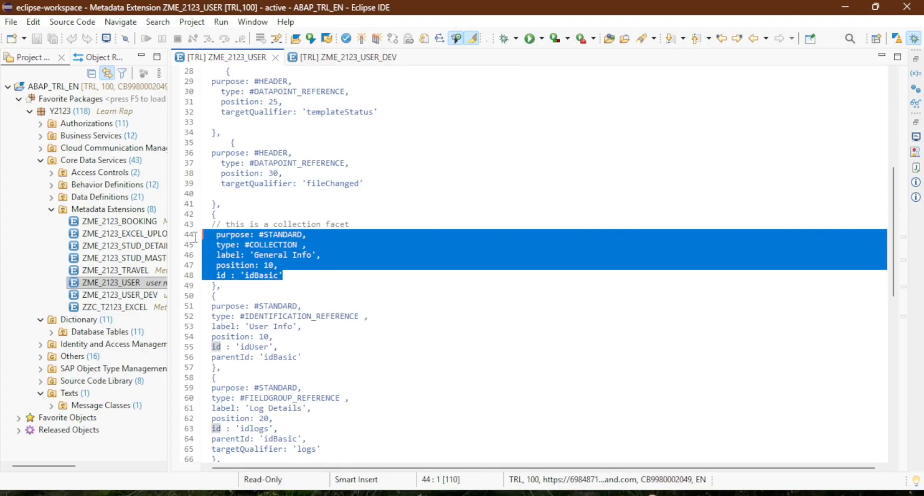
pyautogui.scroll(-3)
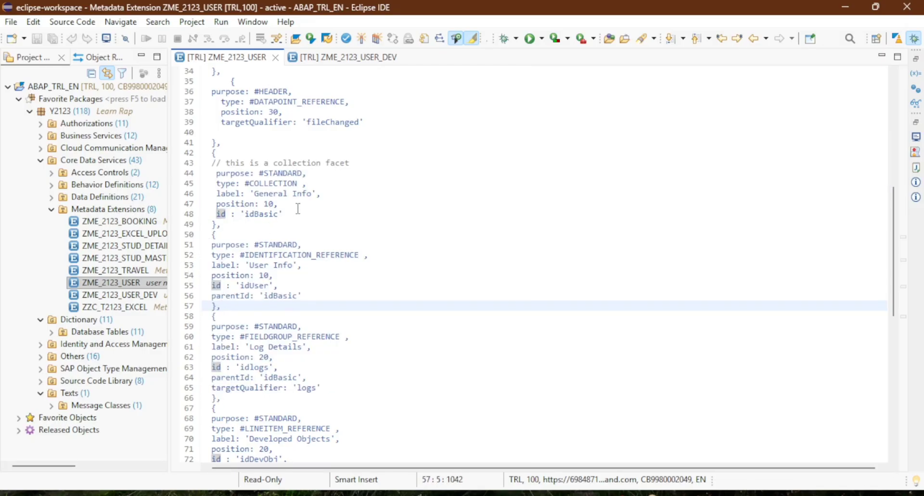
pyautogui.click(228, 183)
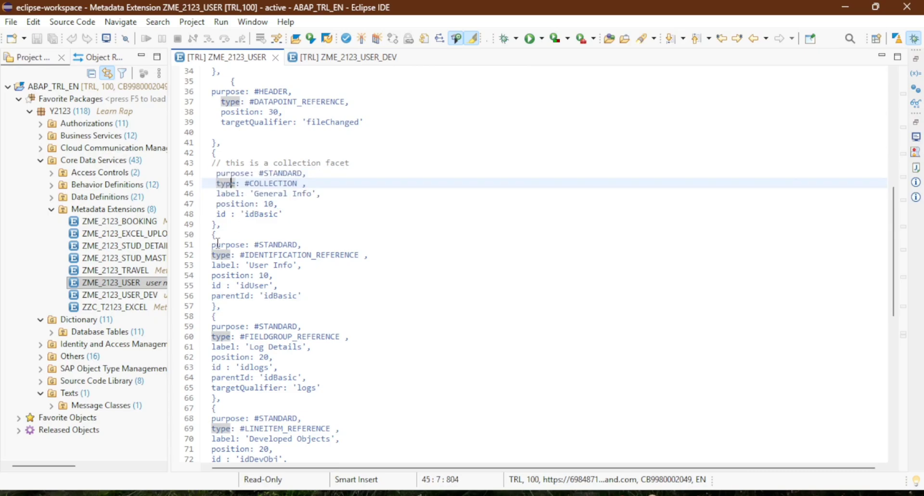
pyautogui.moveTo(212, 244); pyautogui.dragTo(302, 295)
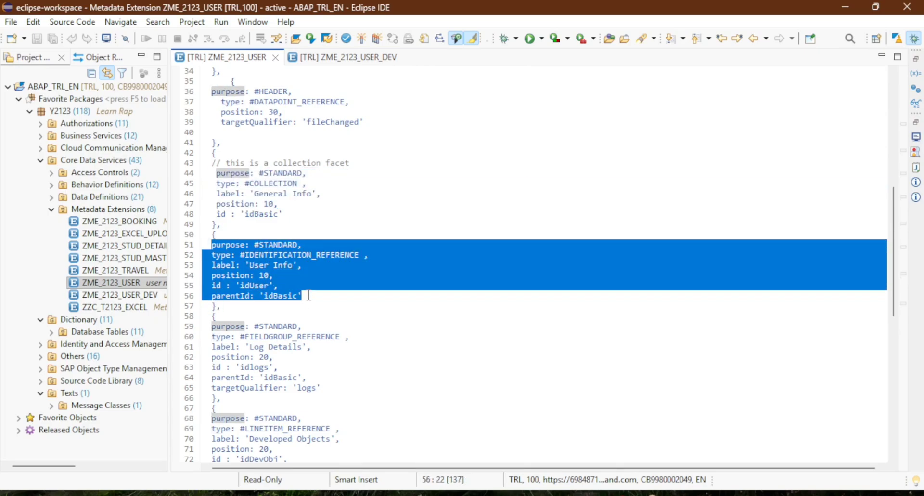
pyautogui.click(304, 295)
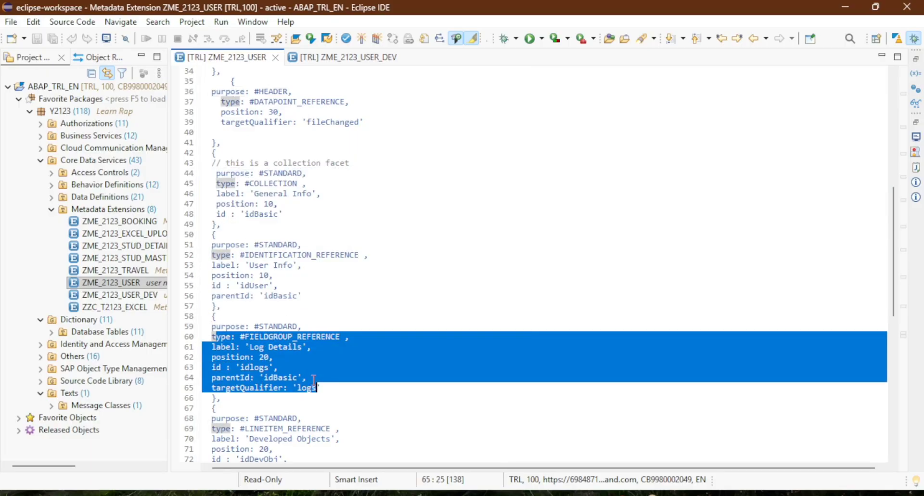
pyautogui.click(280, 244)
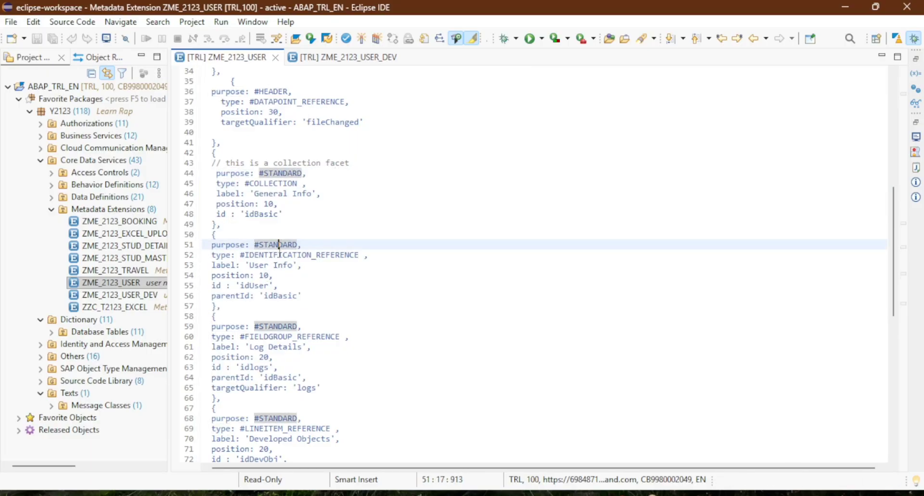
pyautogui.click(283, 346)
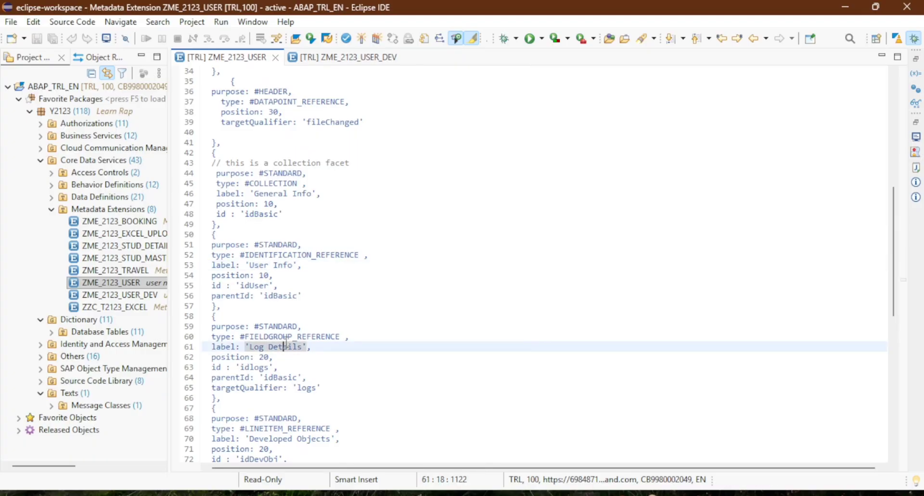
pyautogui.moveTo(318, 255)
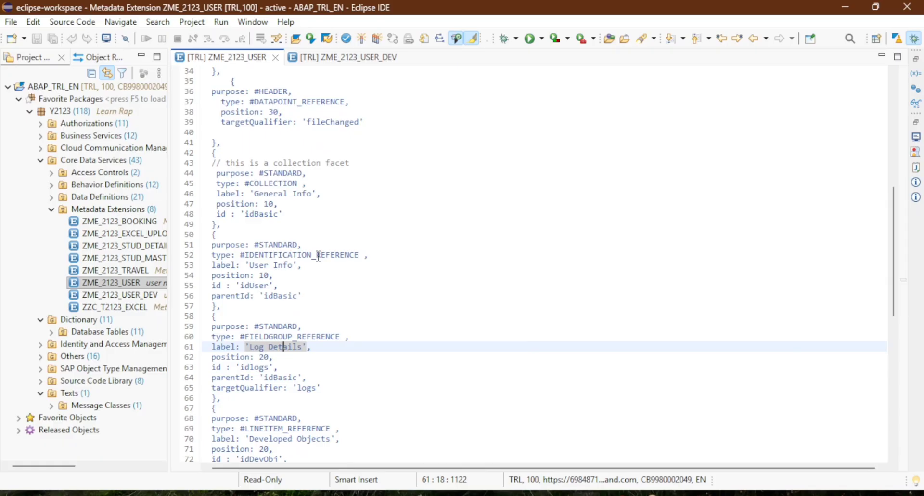
pyautogui.moveTo(318, 327)
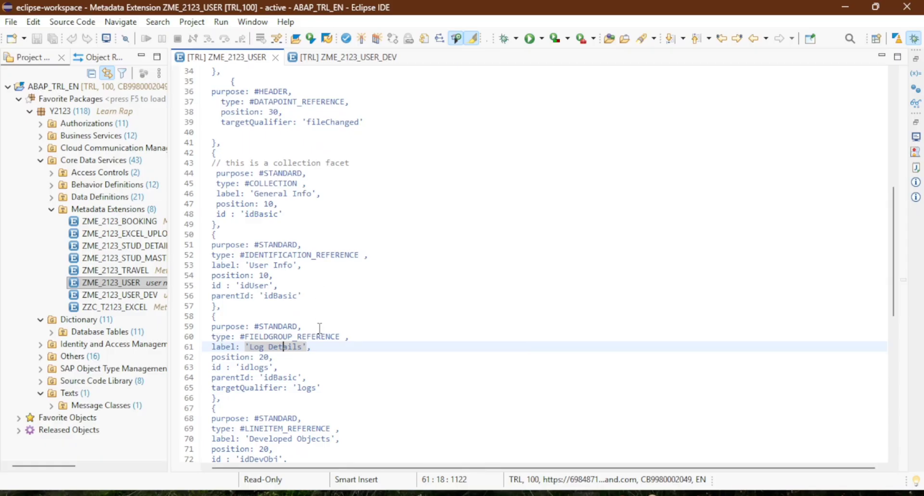
pyautogui.click(318, 336)
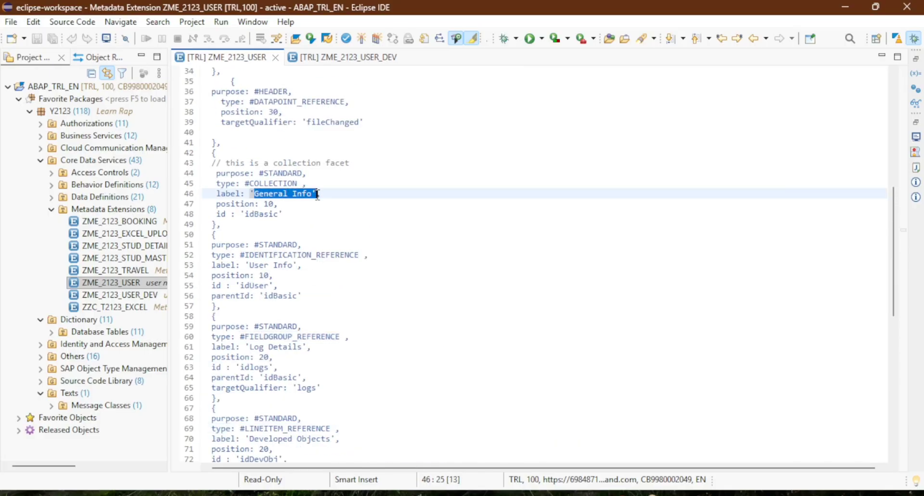
pyautogui.scroll(-3)
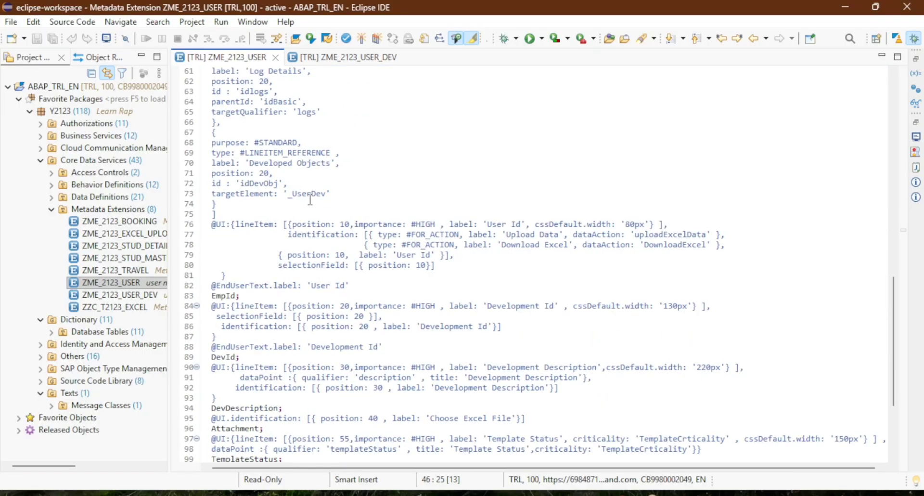
pyautogui.moveTo(273, 229)
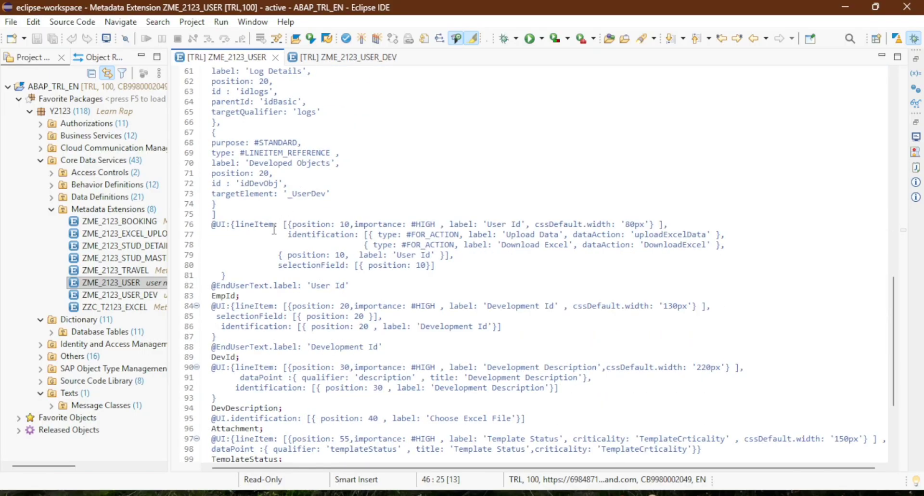
pyautogui.doubleClick(254, 223)
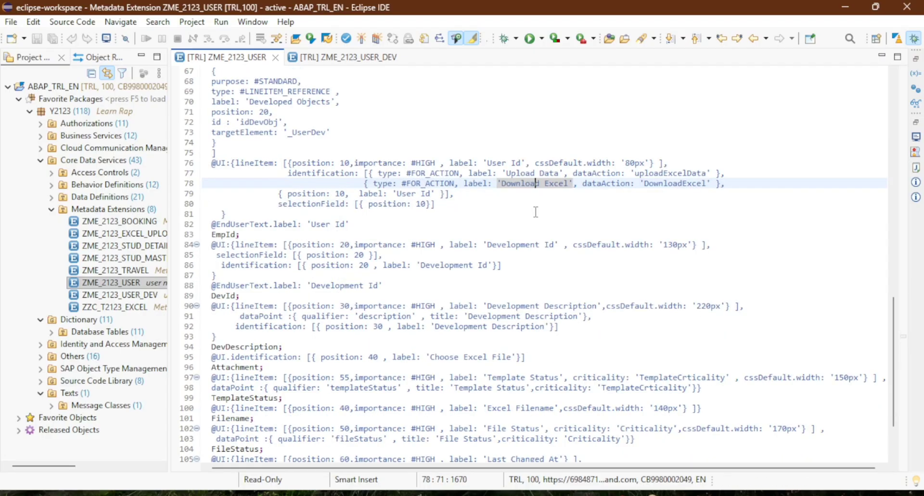
pyautogui.scroll(-3)
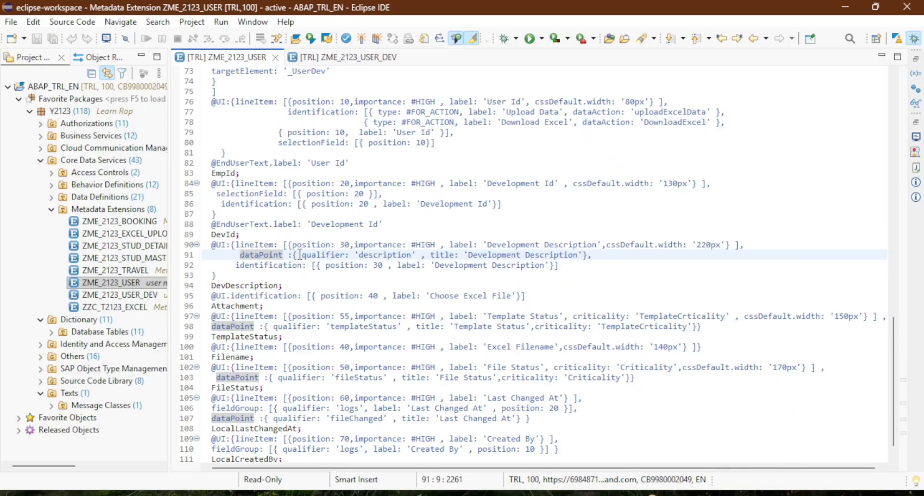
pyautogui.moveTo(300, 254); pyautogui.dragTo(414, 255)
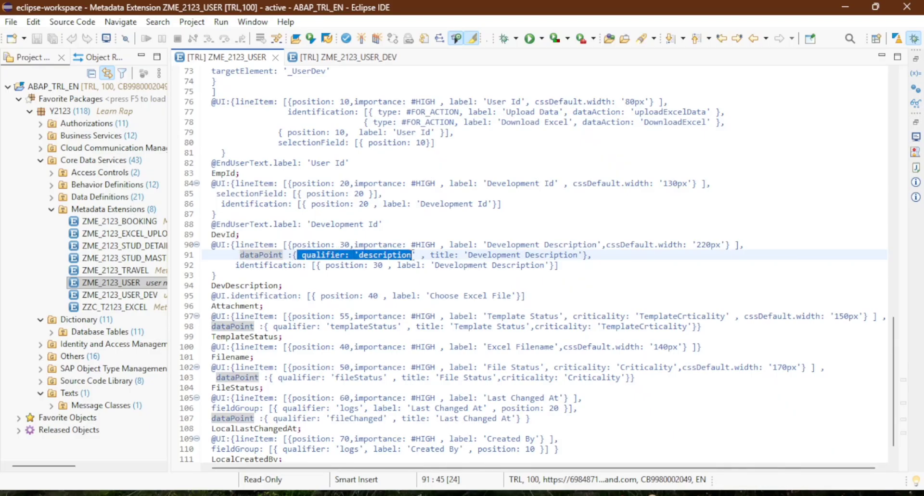
pyautogui.click(287, 286)
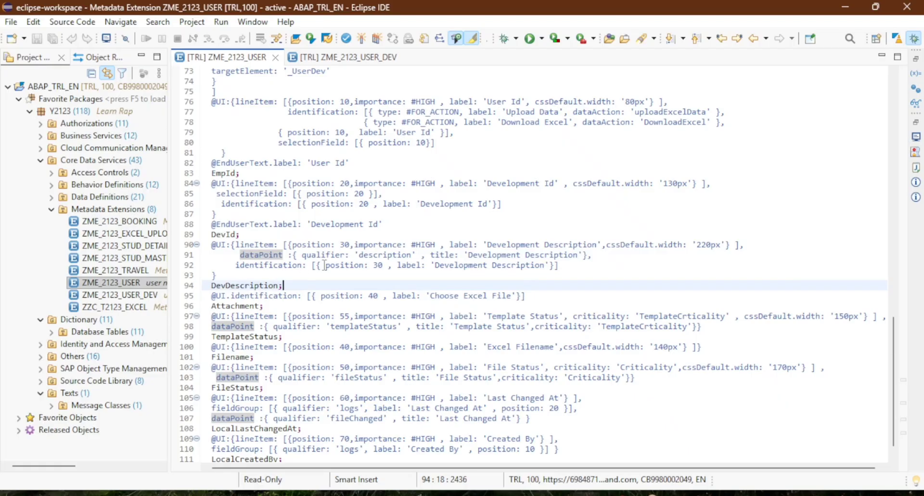
pyautogui.moveTo(325, 265)
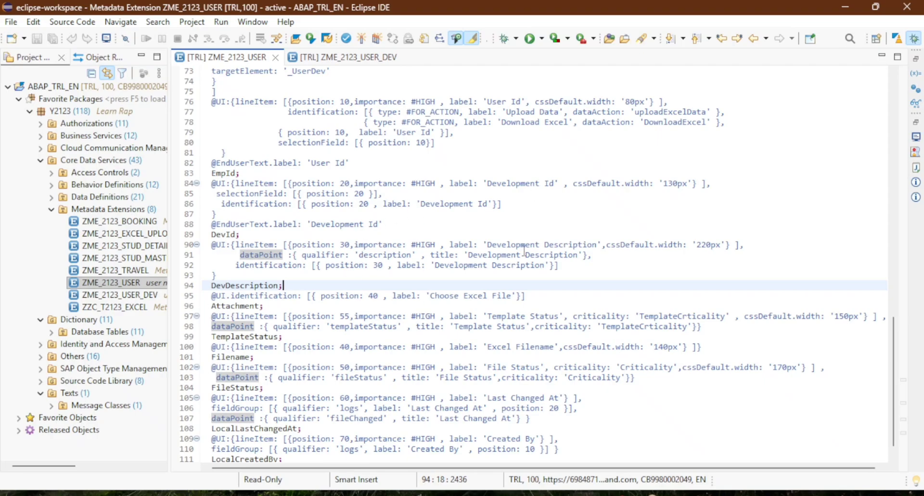
pyautogui.moveTo(406, 254)
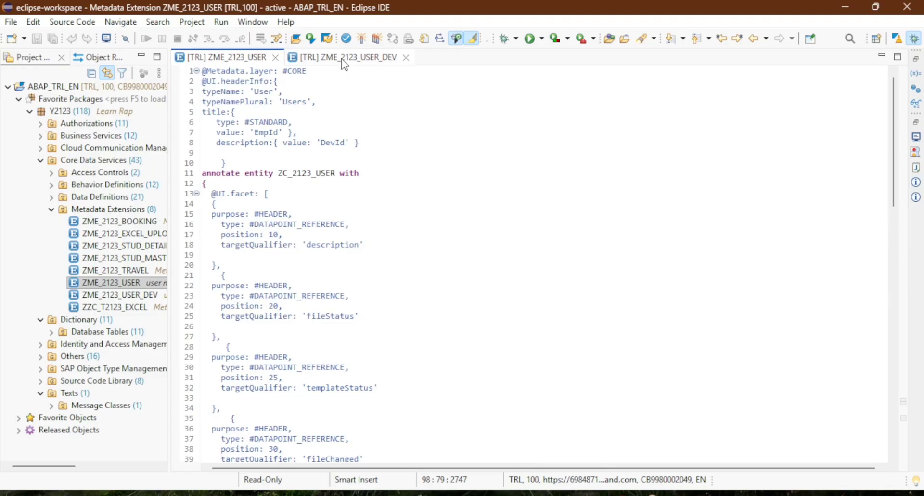
# Look over ZME_2123_USER_DEV's field annotations, then return to ZME_2123_USER.
pyautogui.click(346, 57)
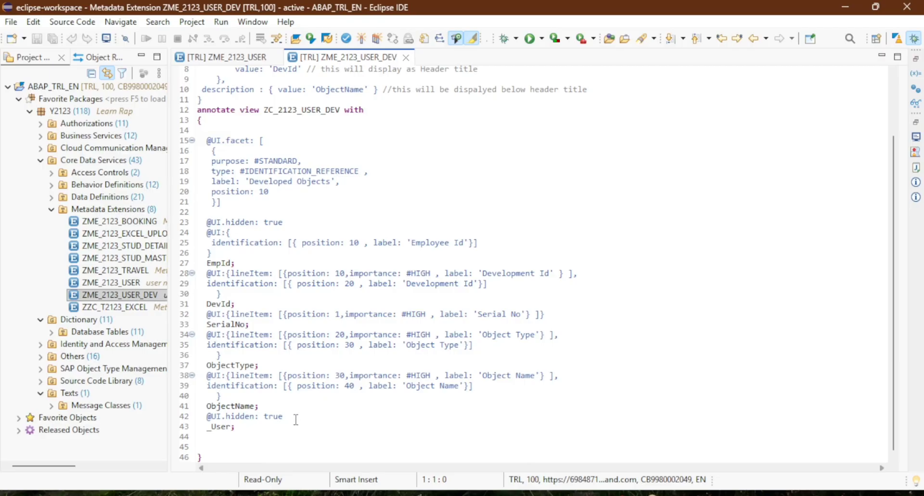
pyautogui.click(224, 58)
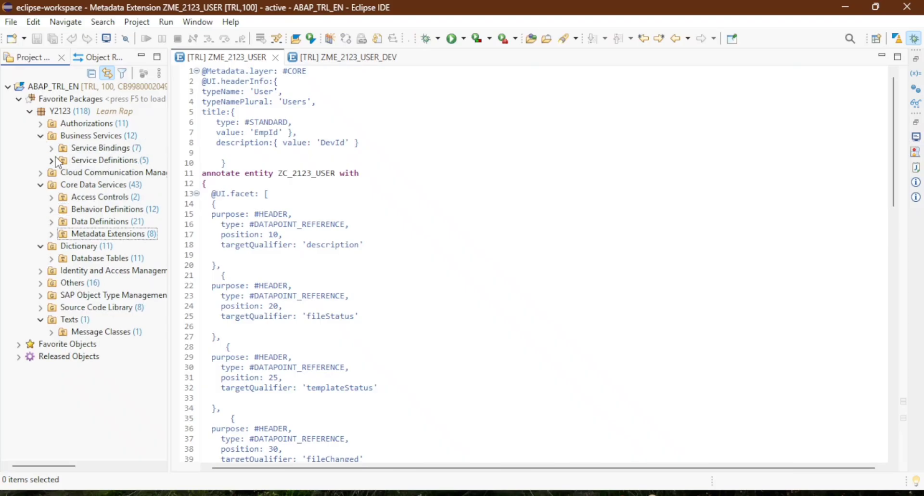
# Review ZSD_2123_USER_DEV_DETAILS exposing User and UserDev, then open binding ZSB_2123_V4_USER_DEV.
pyautogui.click(52, 148)
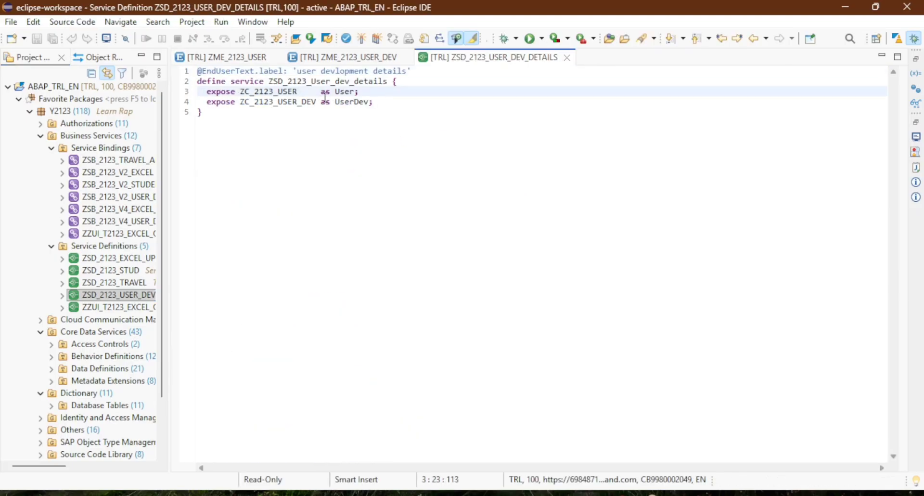
pyautogui.doubleClick(351, 102)
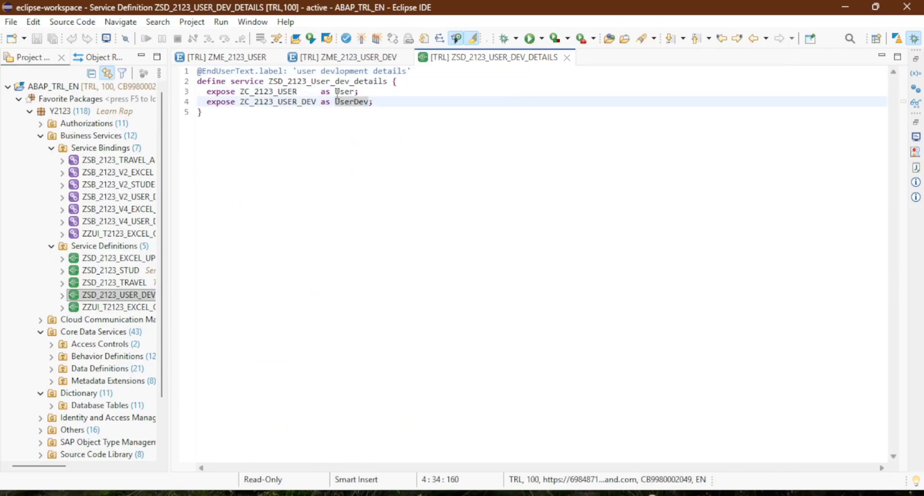
pyautogui.click(338, 91)
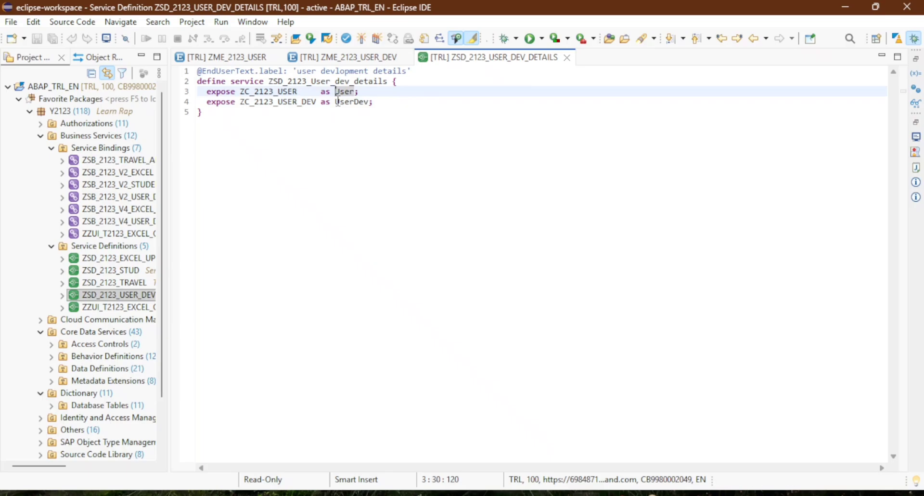
pyautogui.doubleClick(350, 102)
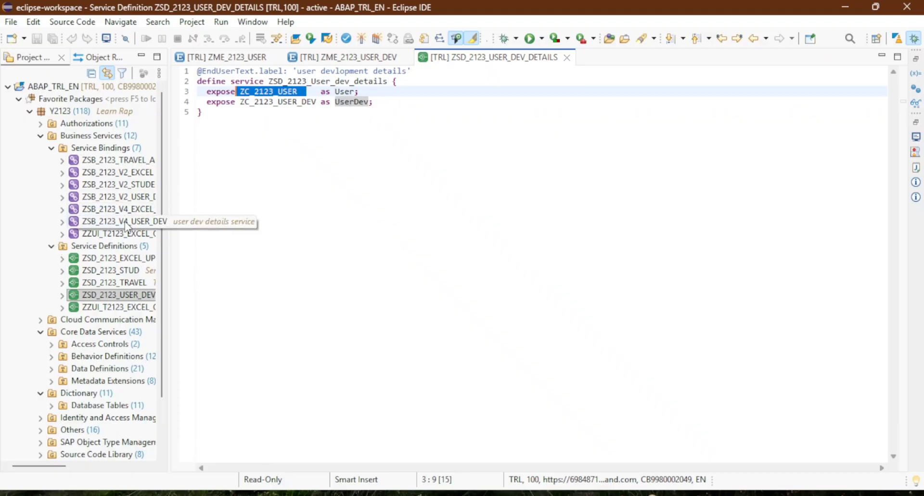
pyautogui.doubleClick(118, 221)
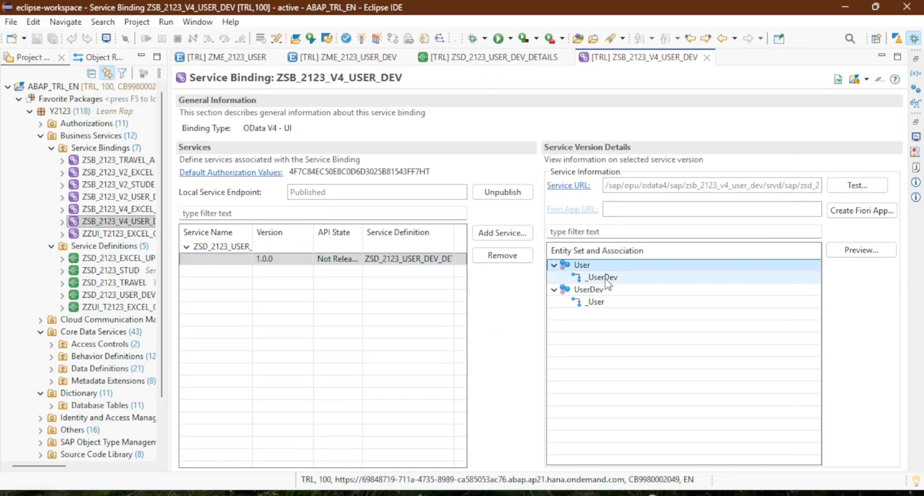
# Preview the User entity set and run Go, yielding an empty Users list.
pyautogui.click(860, 249)
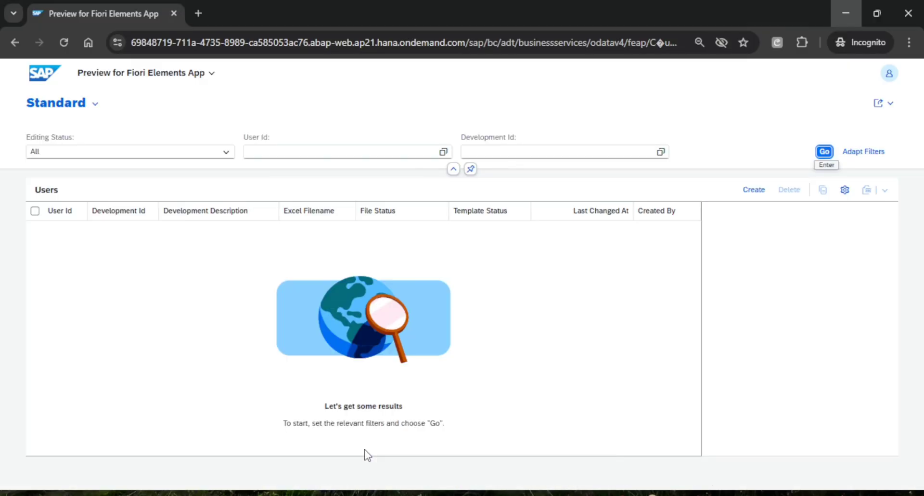
pyautogui.moveTo(712, 215)
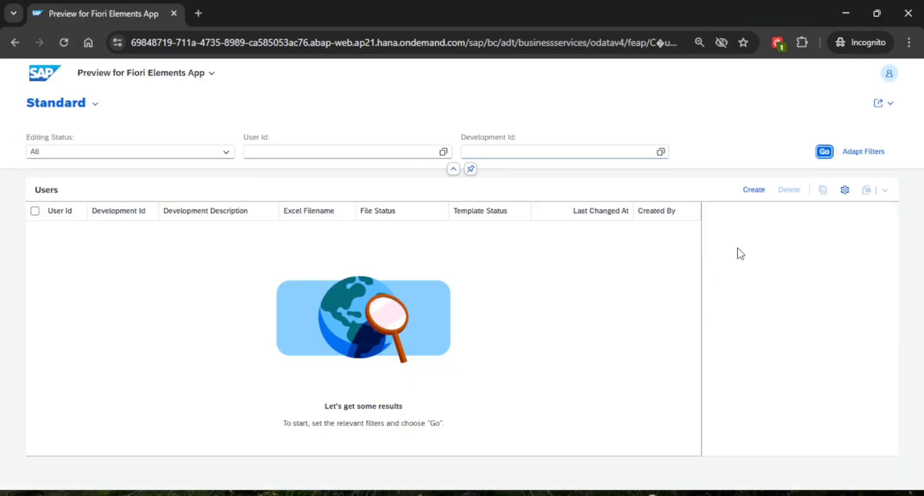
pyautogui.click(824, 151)
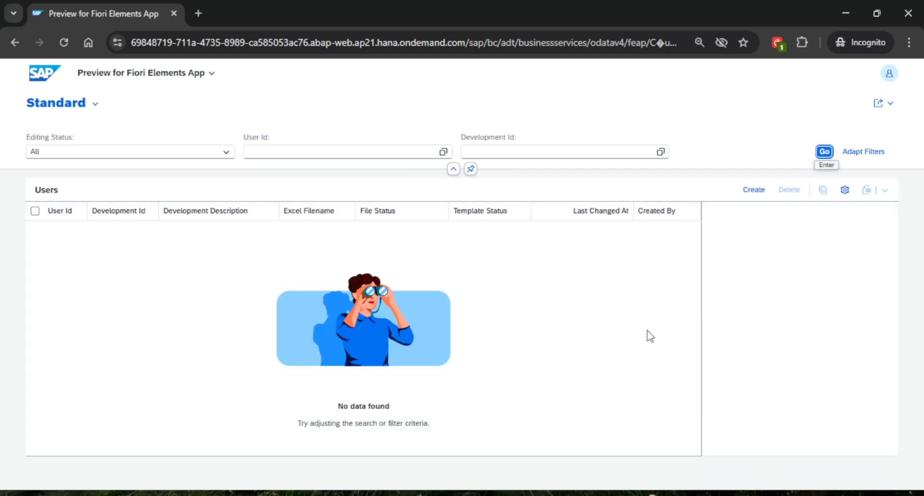
pyautogui.moveTo(649, 315)
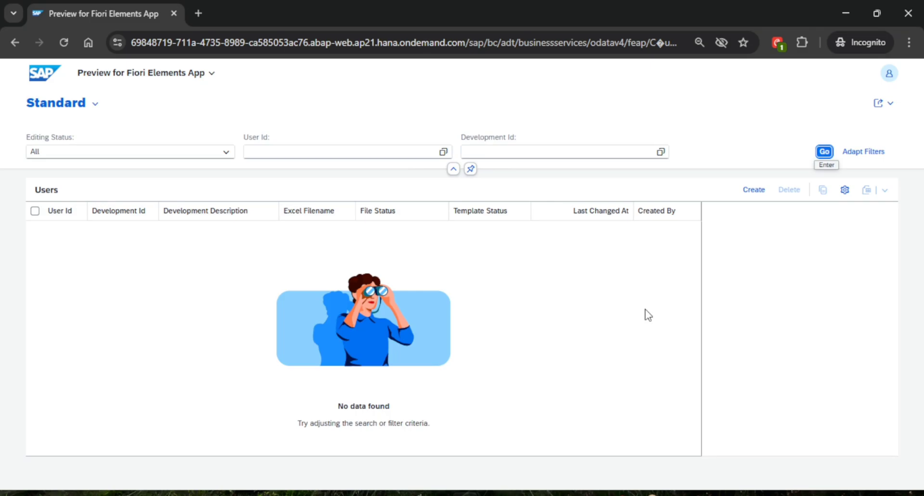
pyautogui.moveTo(490, 489)
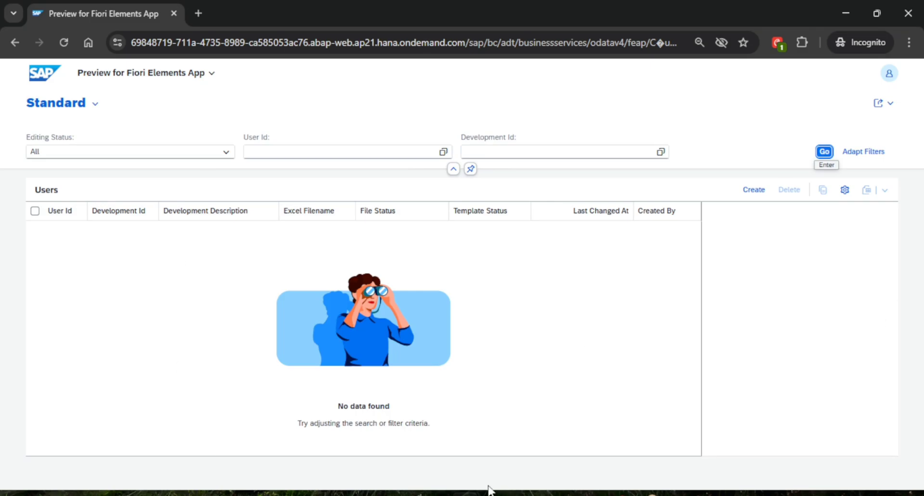